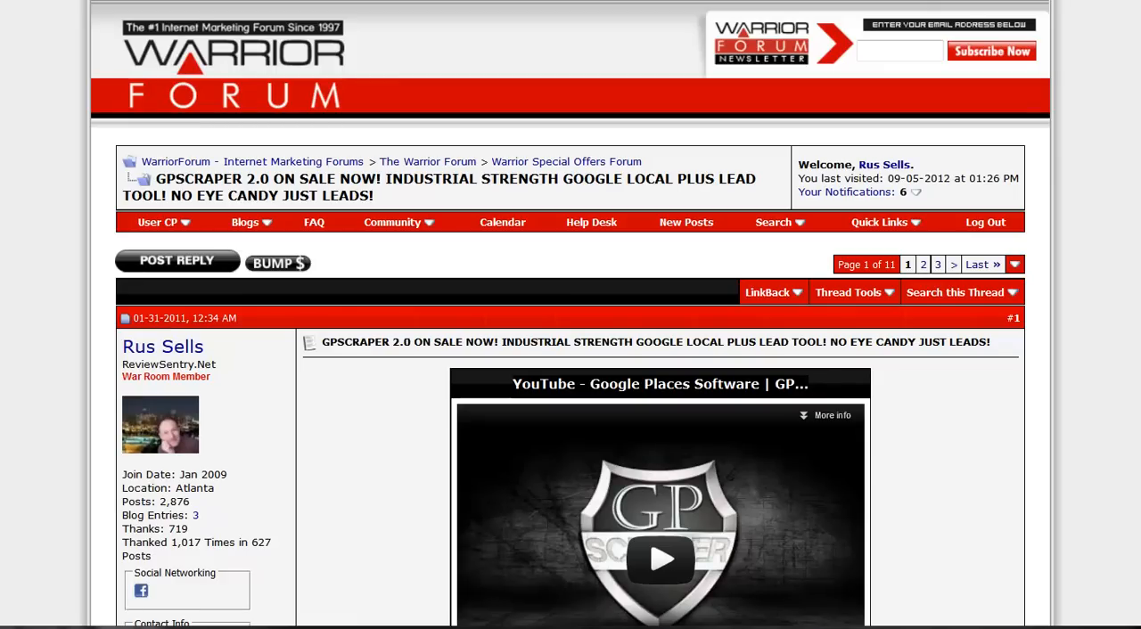
mouse_move(1048, 121)
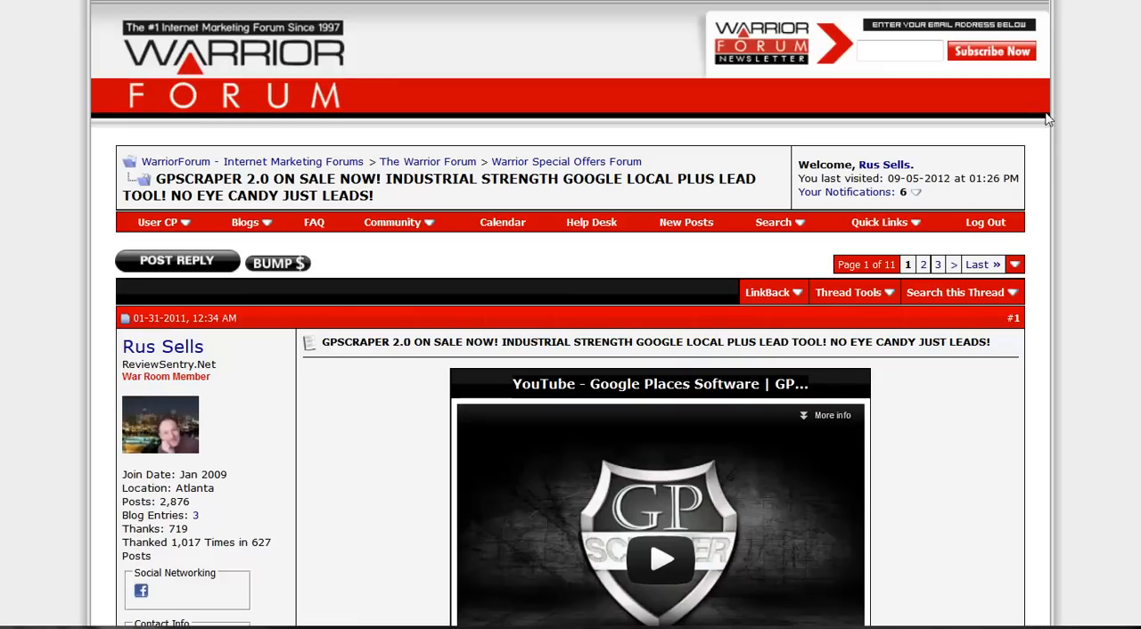
mouse_move(927, 417)
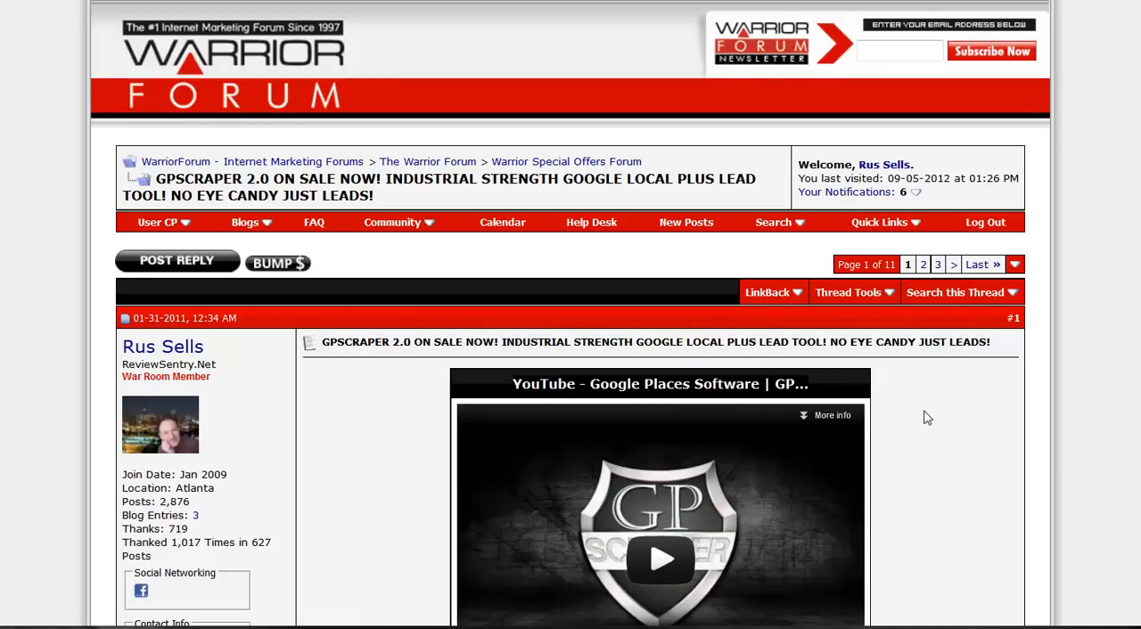
- Scroll down the sales thread through the feature and data lists to the Mass Email demo video
scroll("down", 3)
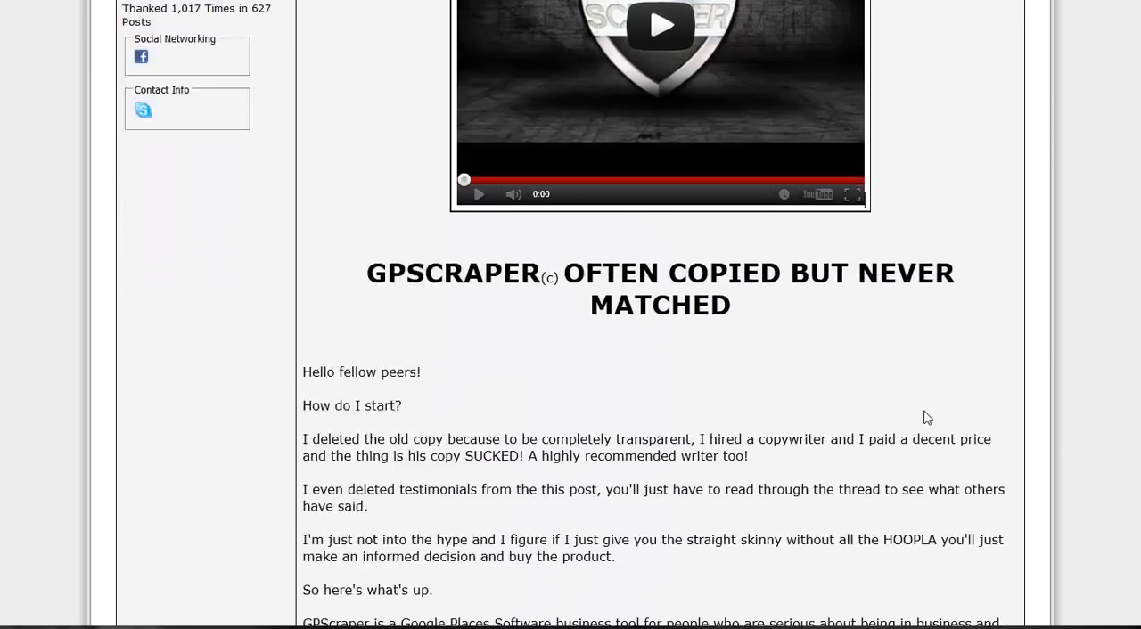
scroll("down", 3)
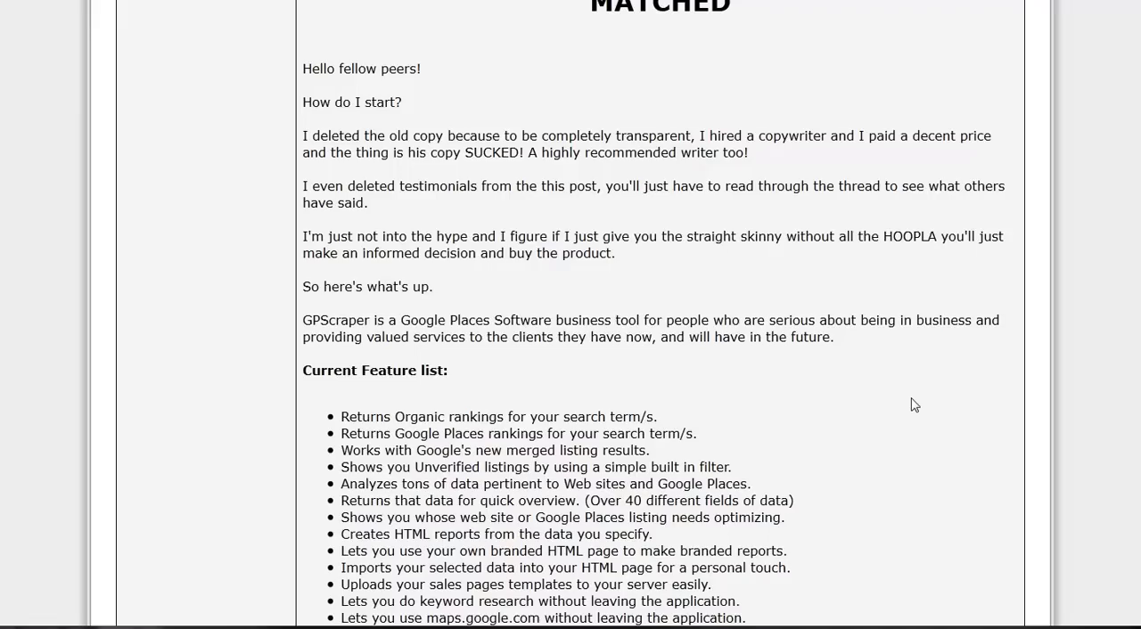
scroll("down", 3)
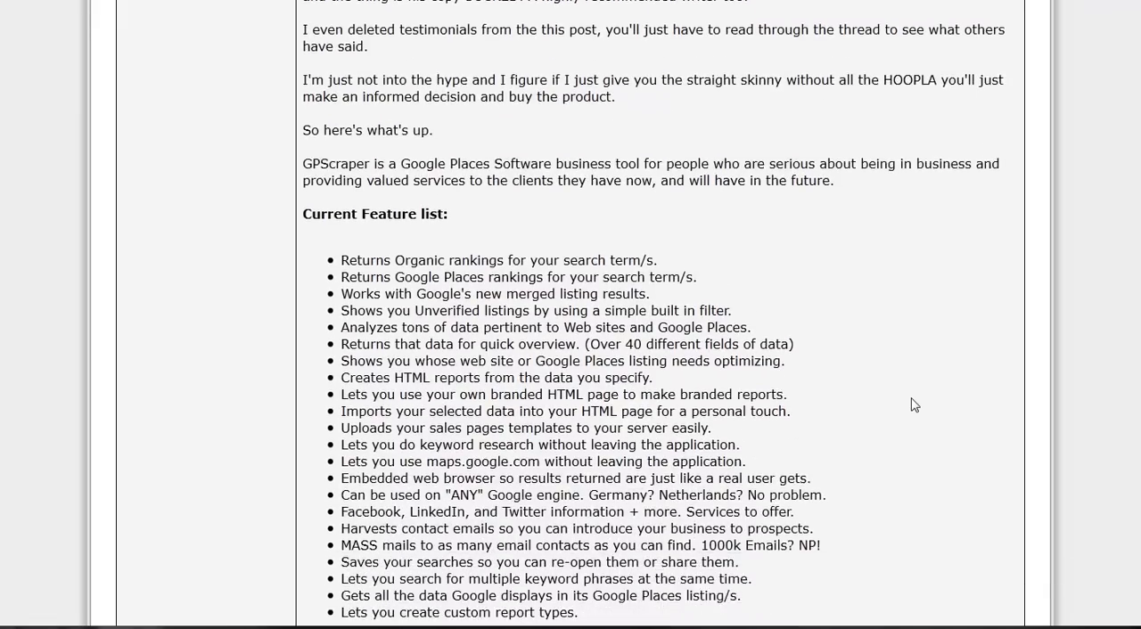
scroll("down", 3)
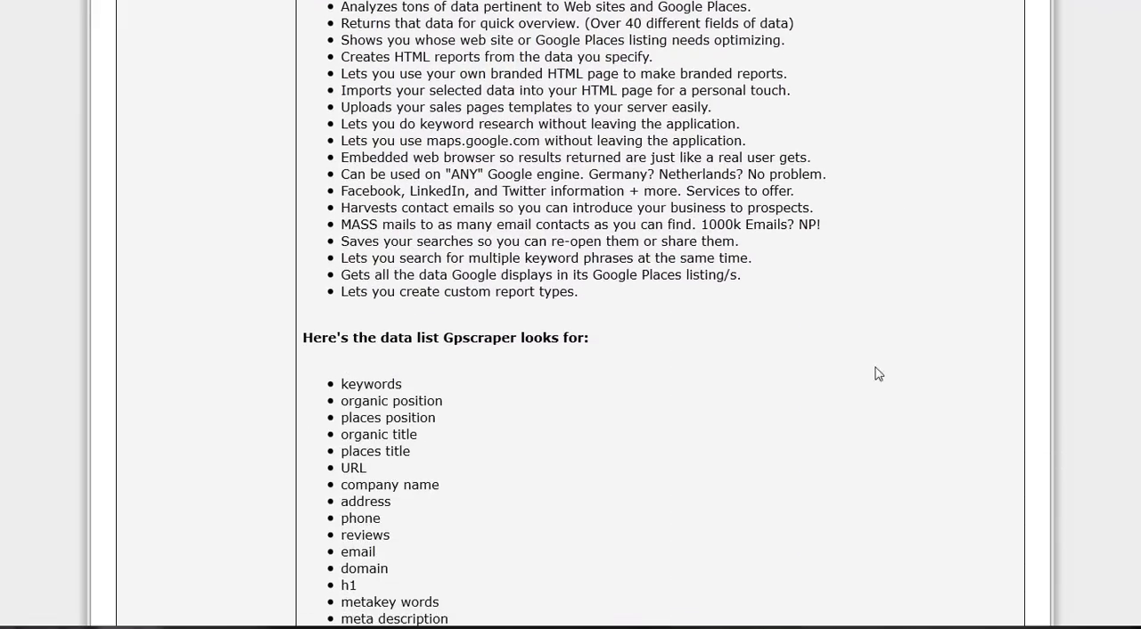
scroll("down", 3)
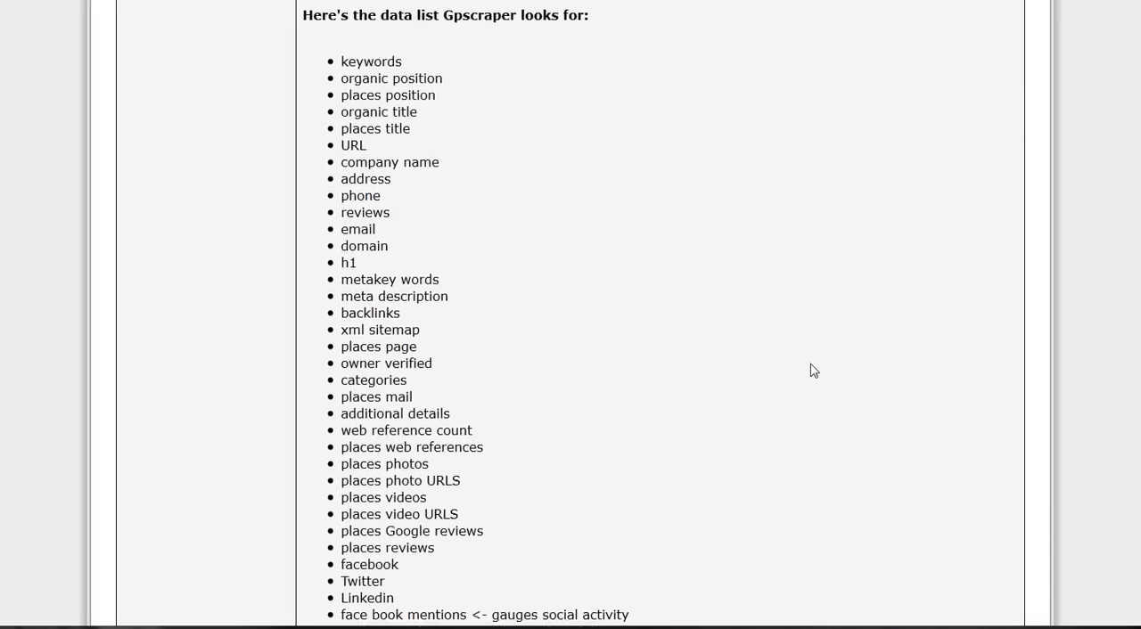
scroll("down", 3)
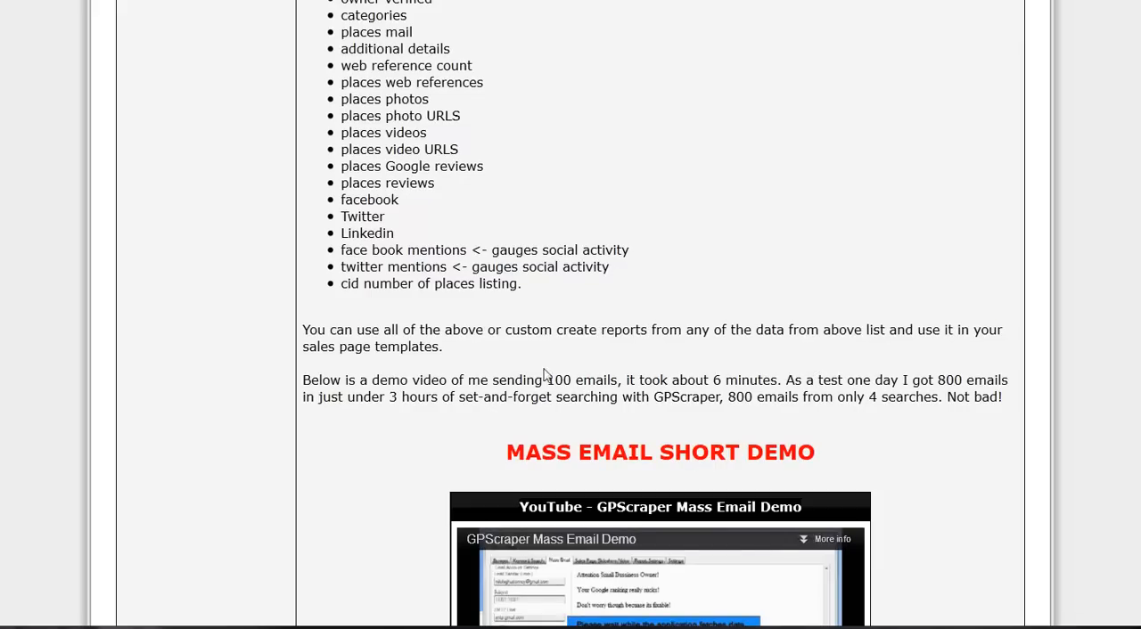
mouse_move(384, 369)
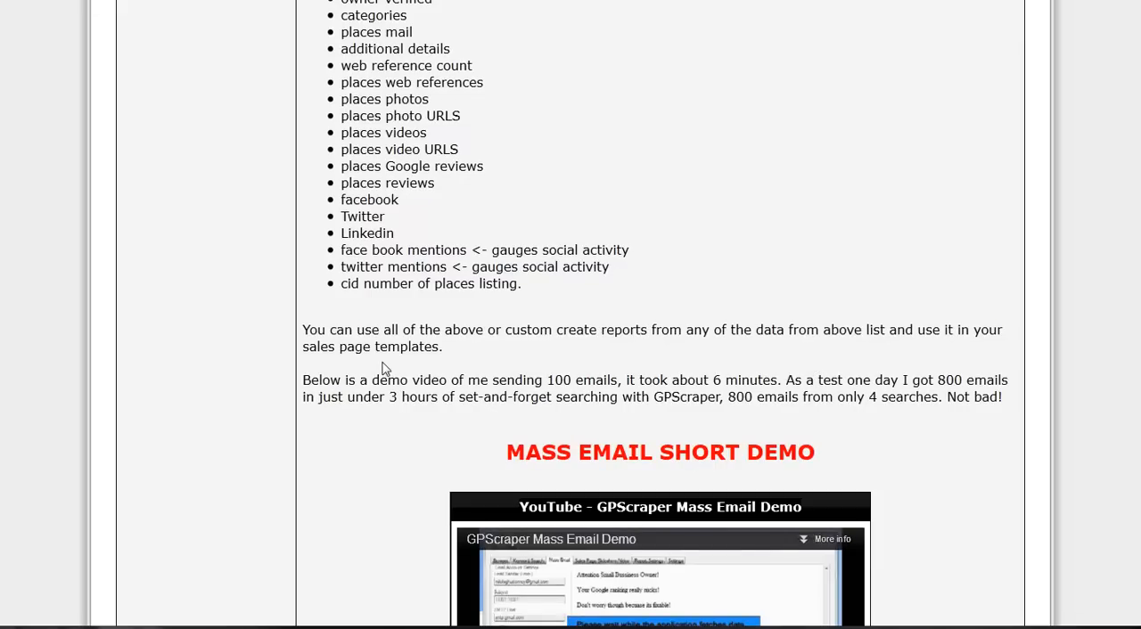
scroll("down", 3)
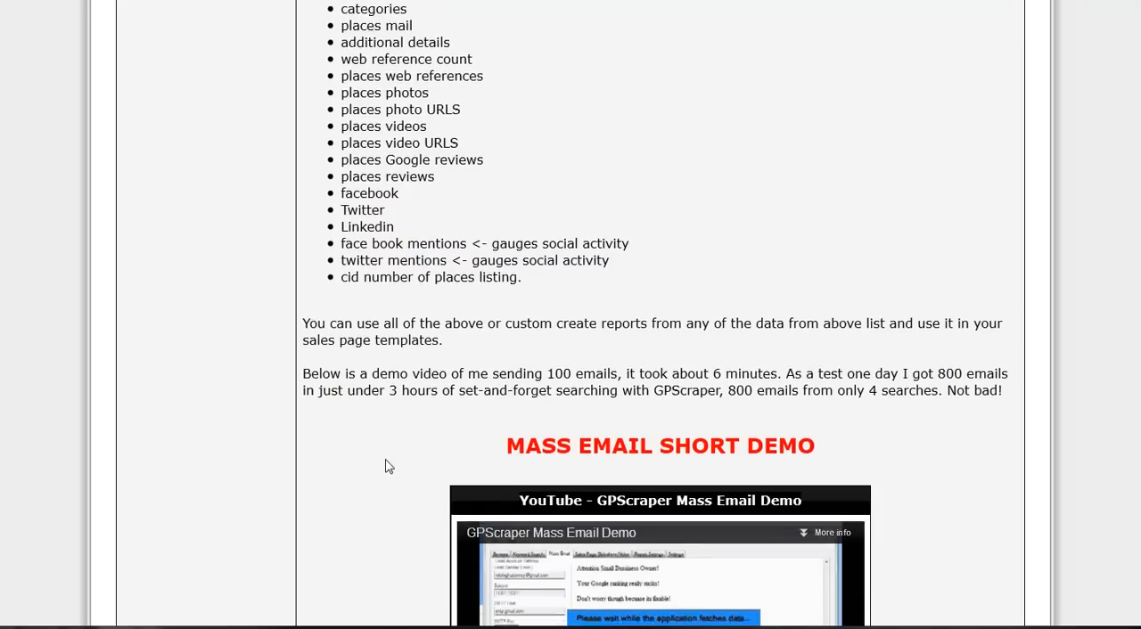
scroll("down", 3)
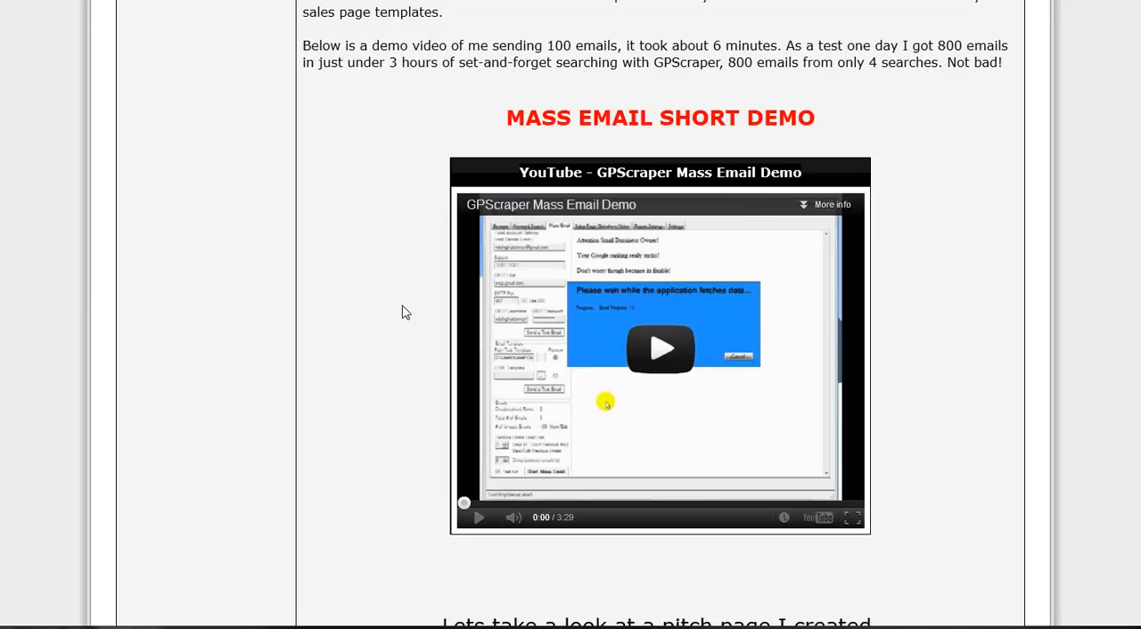
scroll("down", 3)
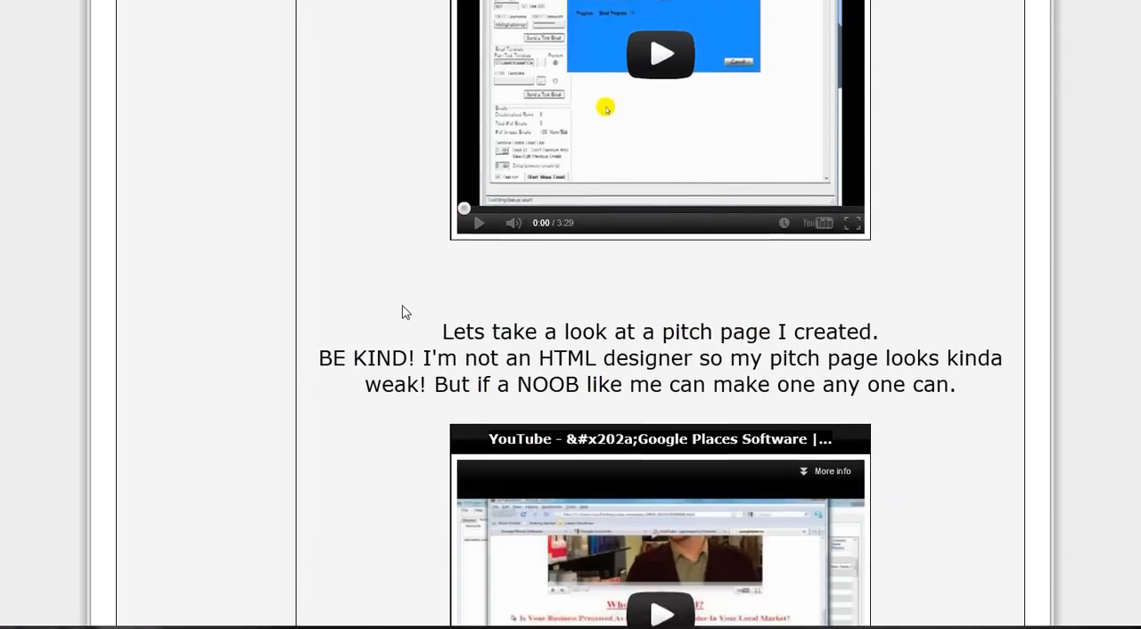
scroll("down", 3)
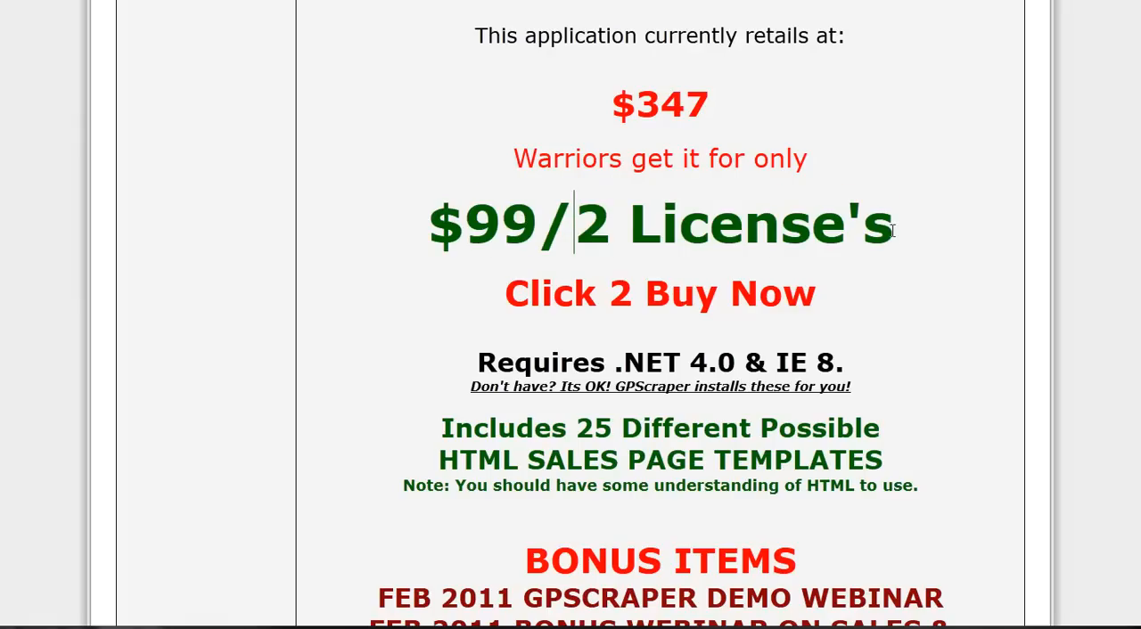
- Reach the $99 offer and select the 'Includes 25 Different Possible HTML SALES PAGE TEMPLATES' line
scroll("down", 3)
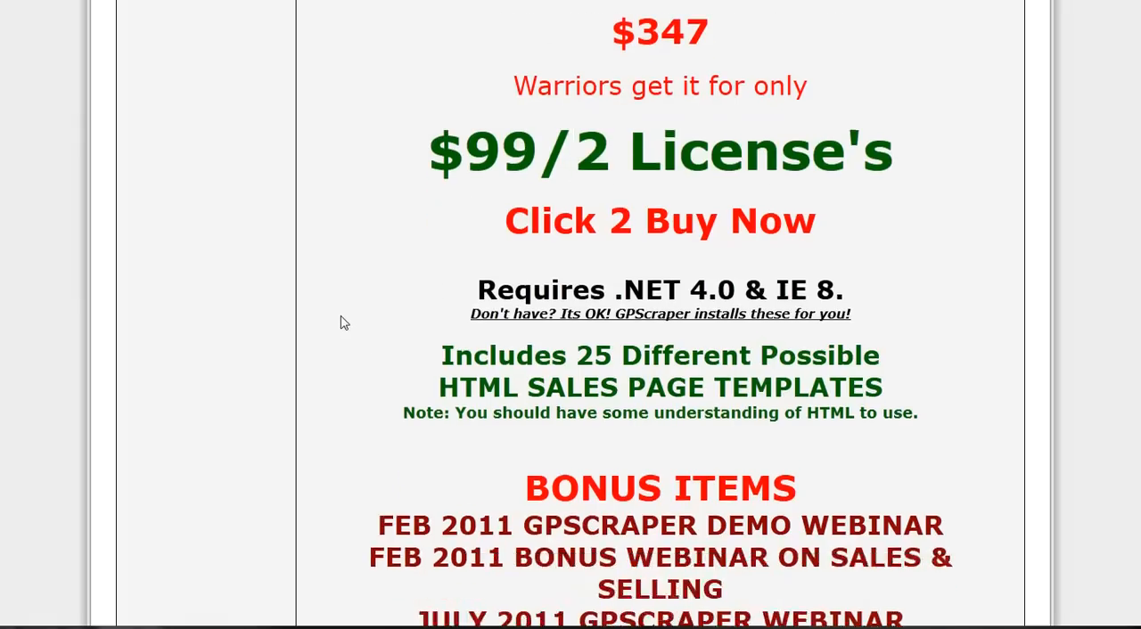
scroll("down", 3)
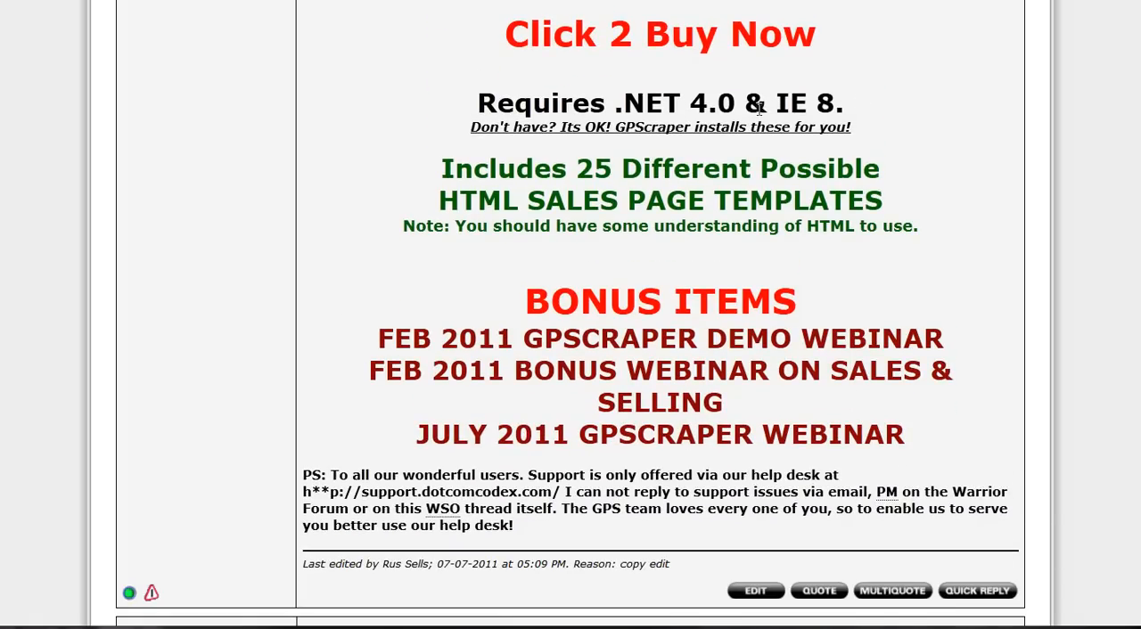
mouse_move(731, 128)
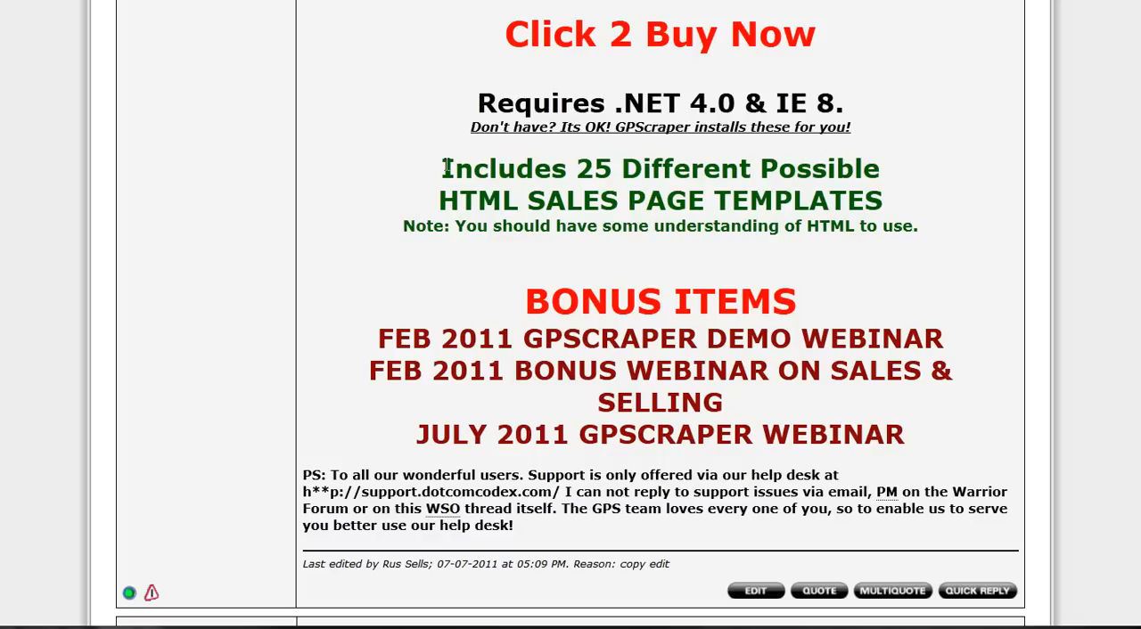
left_click_drag(442, 168, 882, 167)
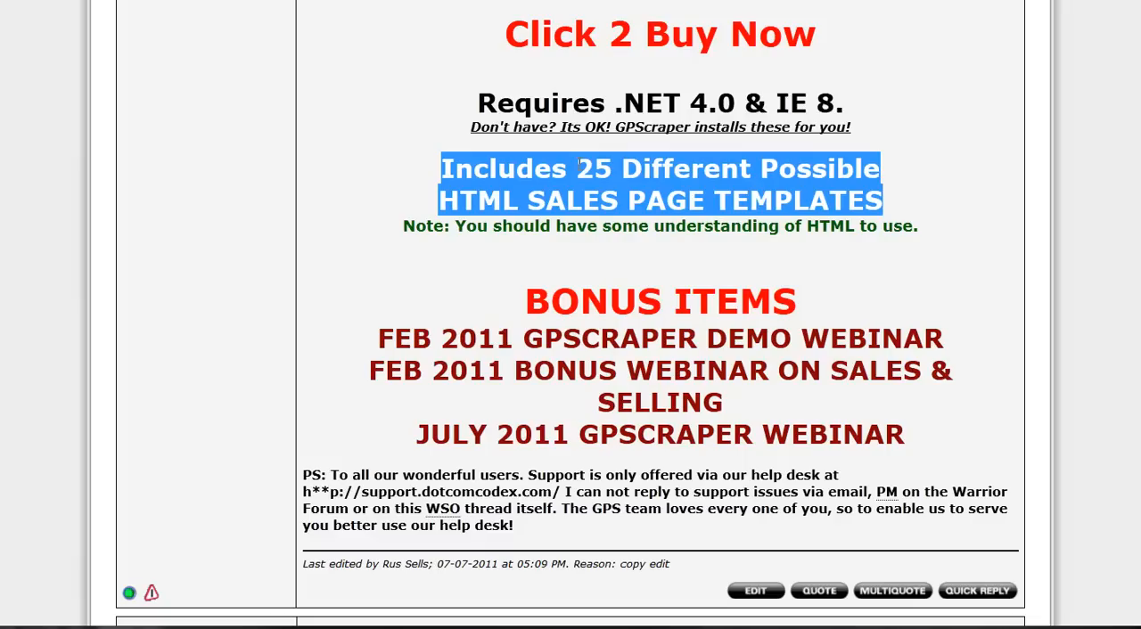
mouse_move(495, 324)
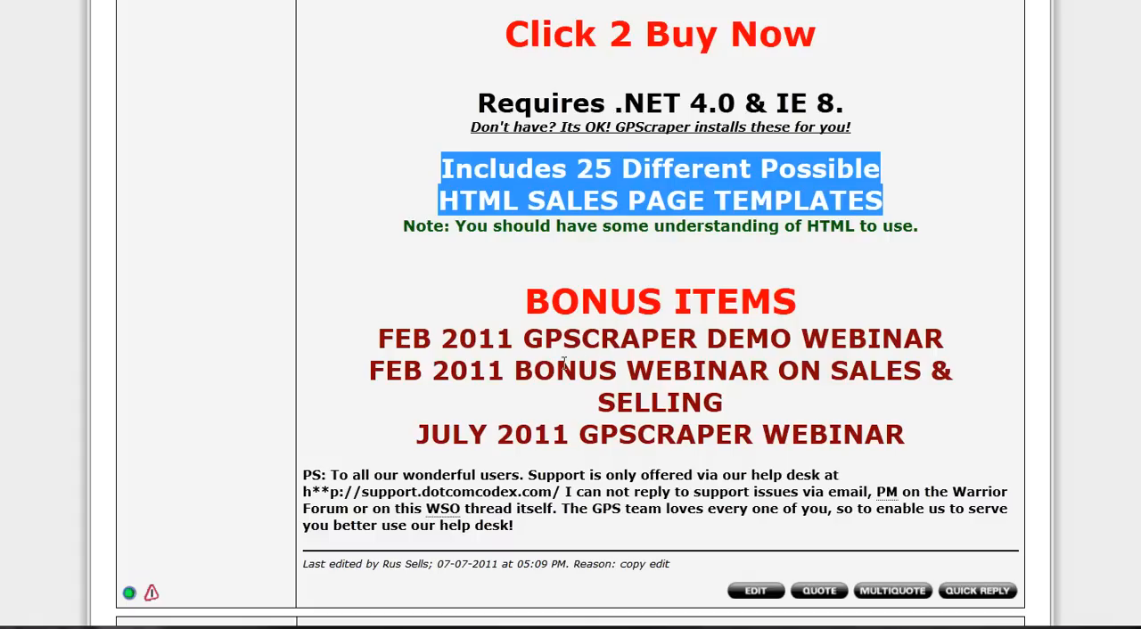
mouse_move(850, 382)
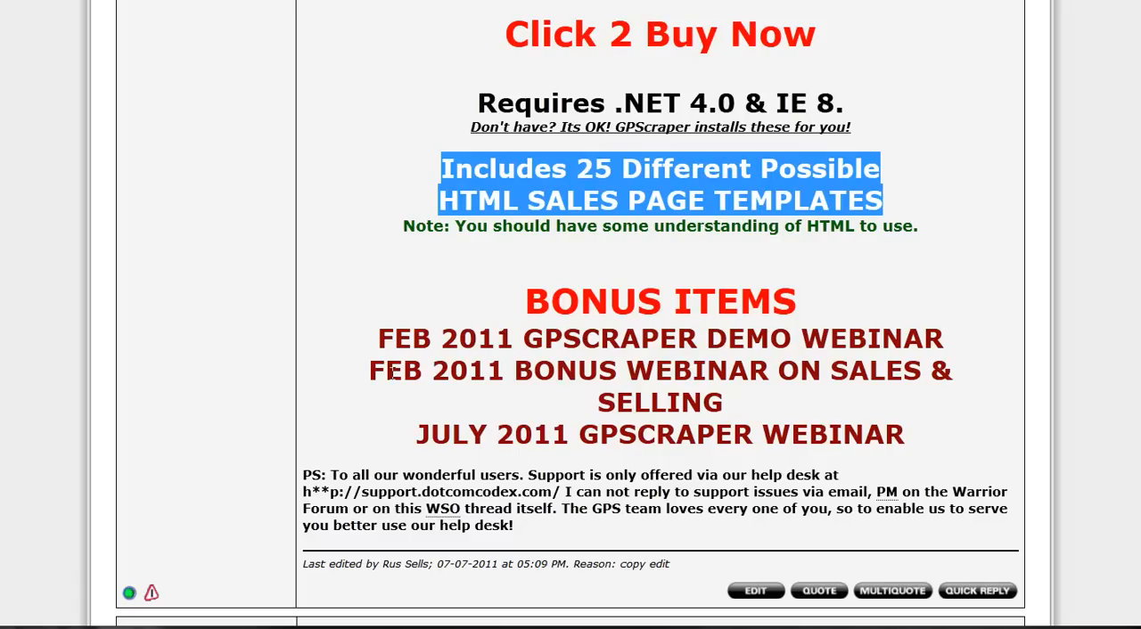
mouse_move(328, 11)
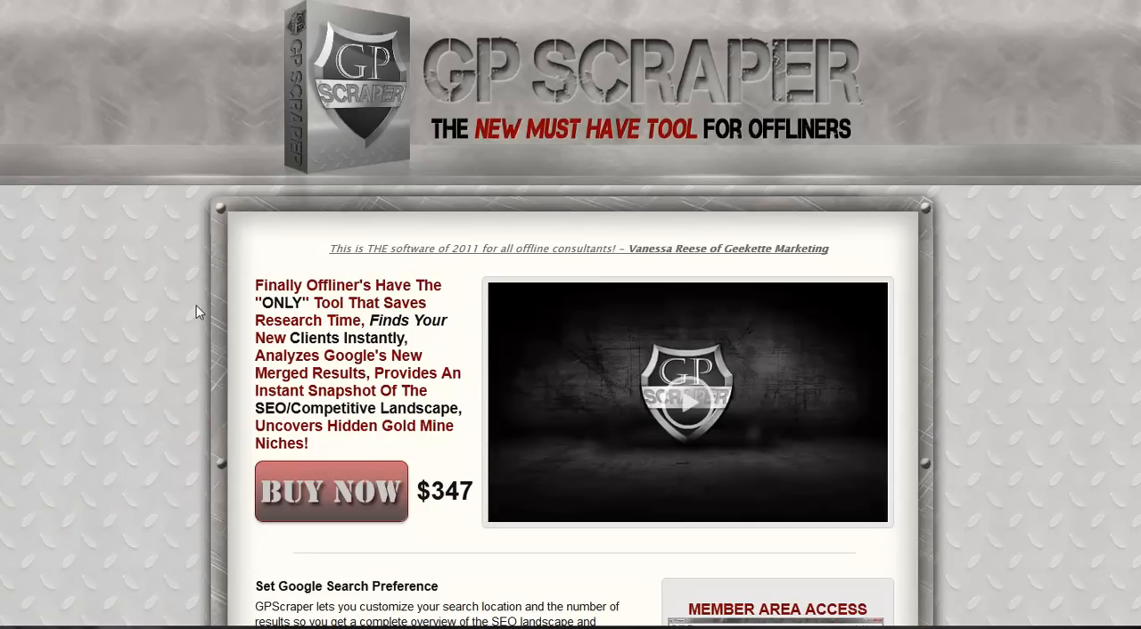
- Scroll the sales page through the features to the $347 Buy Now offer and testimonials
scroll("down", 3)
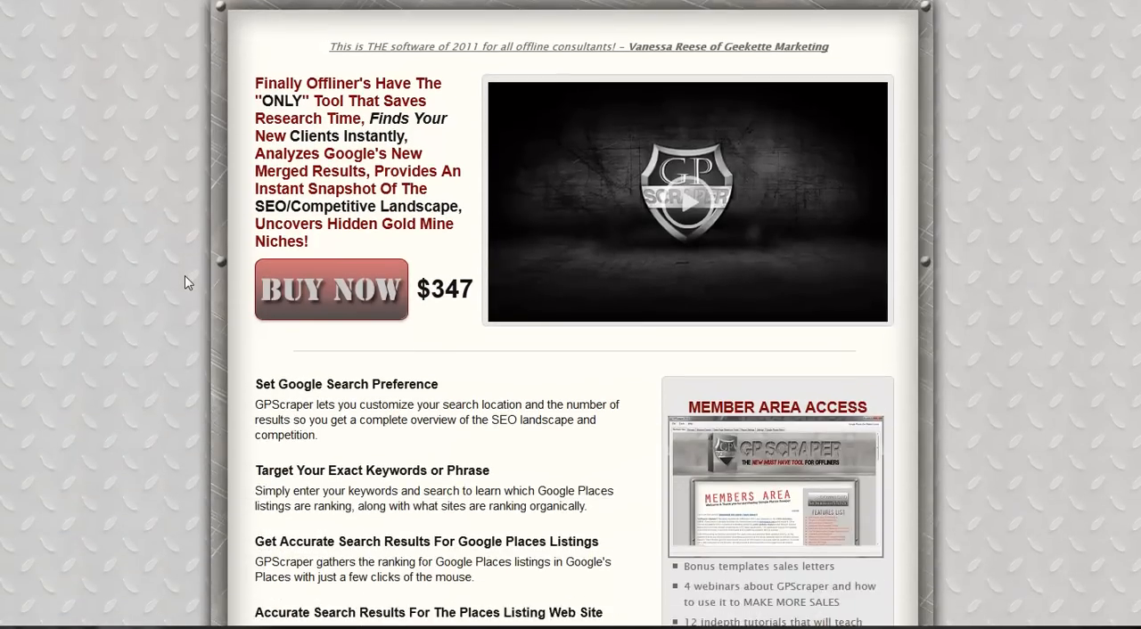
scroll("down", 3)
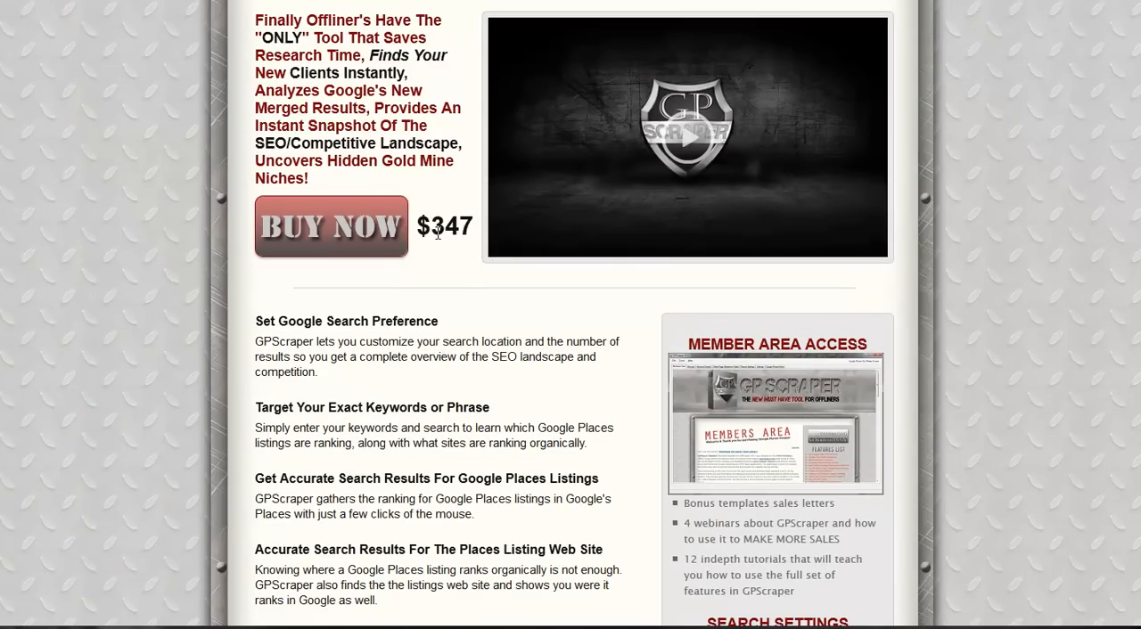
scroll("down", 3)
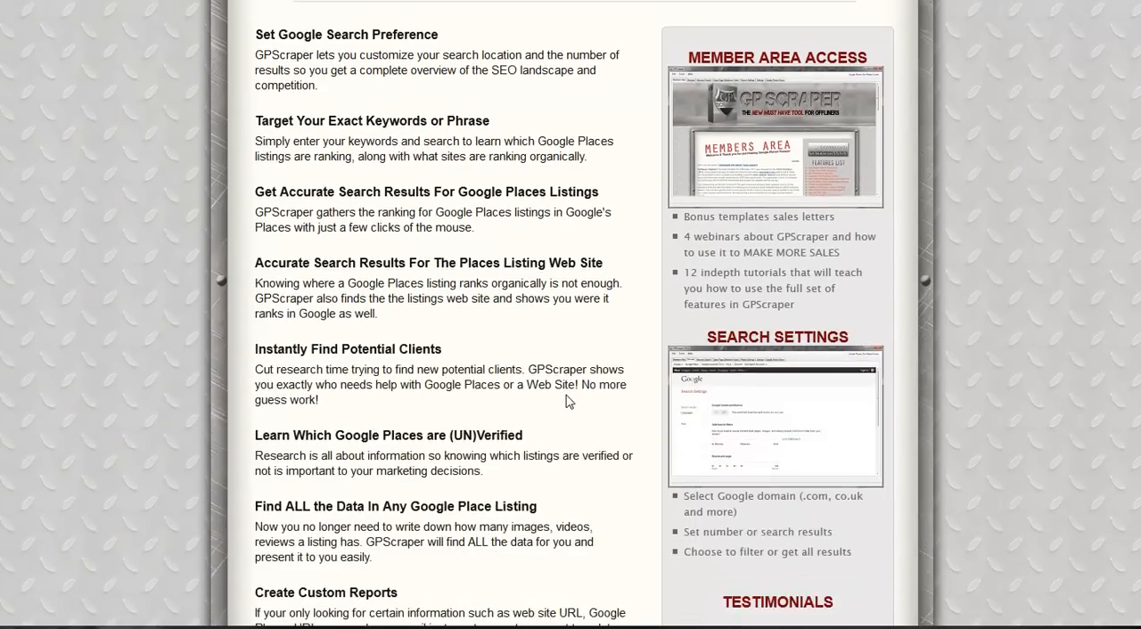
scroll("down", 3)
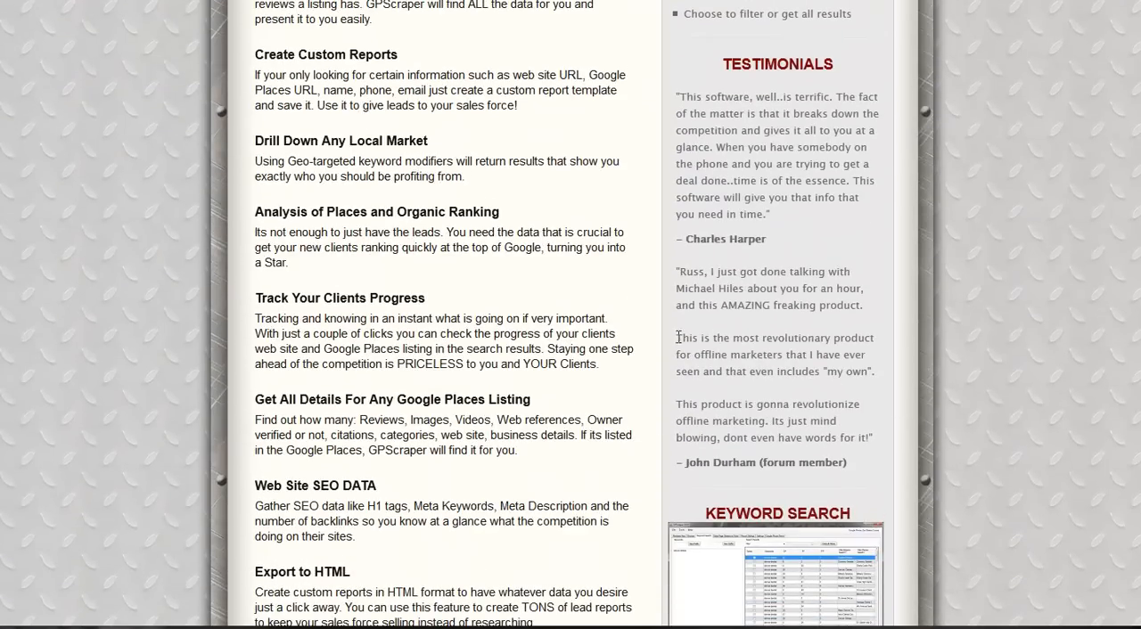
scroll("down", 3)
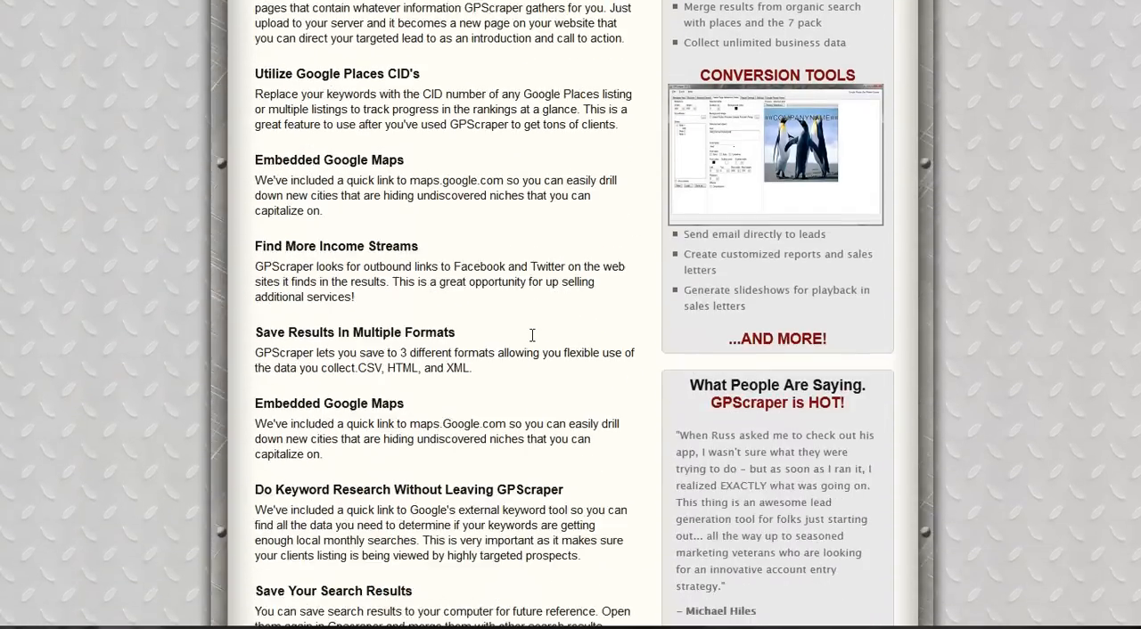
scroll("down", 3)
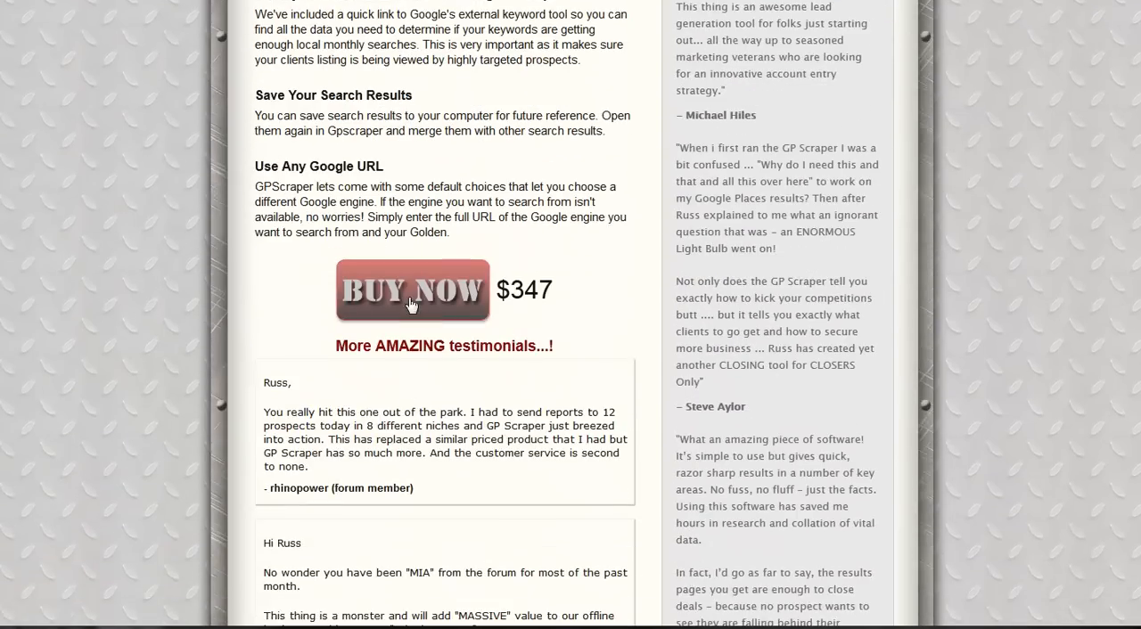
scroll("down", 3)
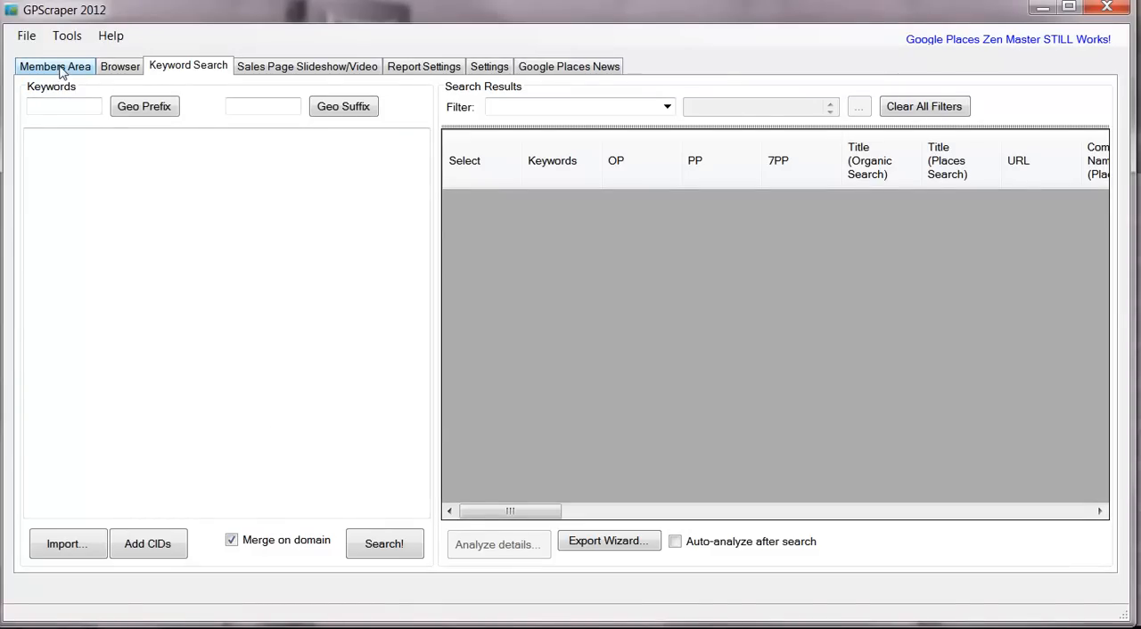
left_click(53, 64)
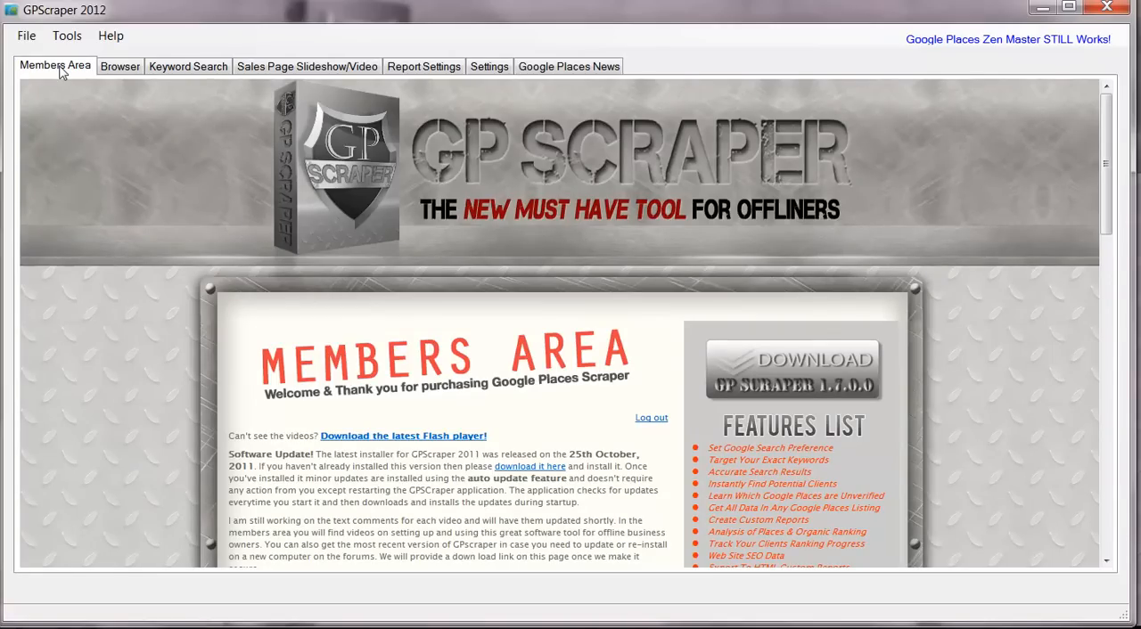
mouse_move(168, 232)
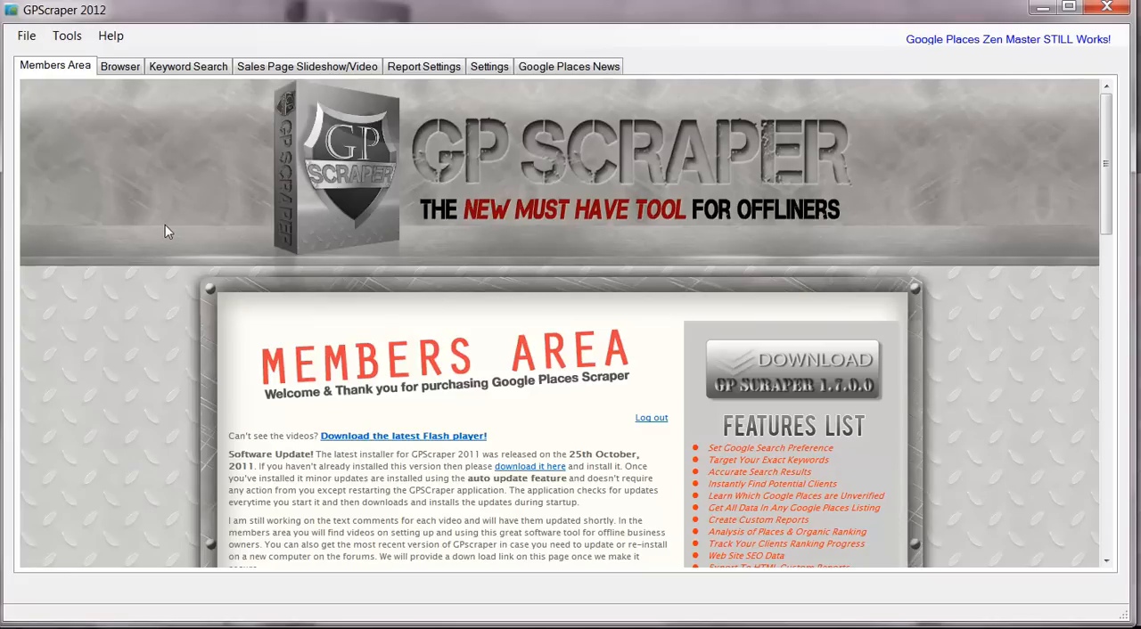
mouse_move(177, 337)
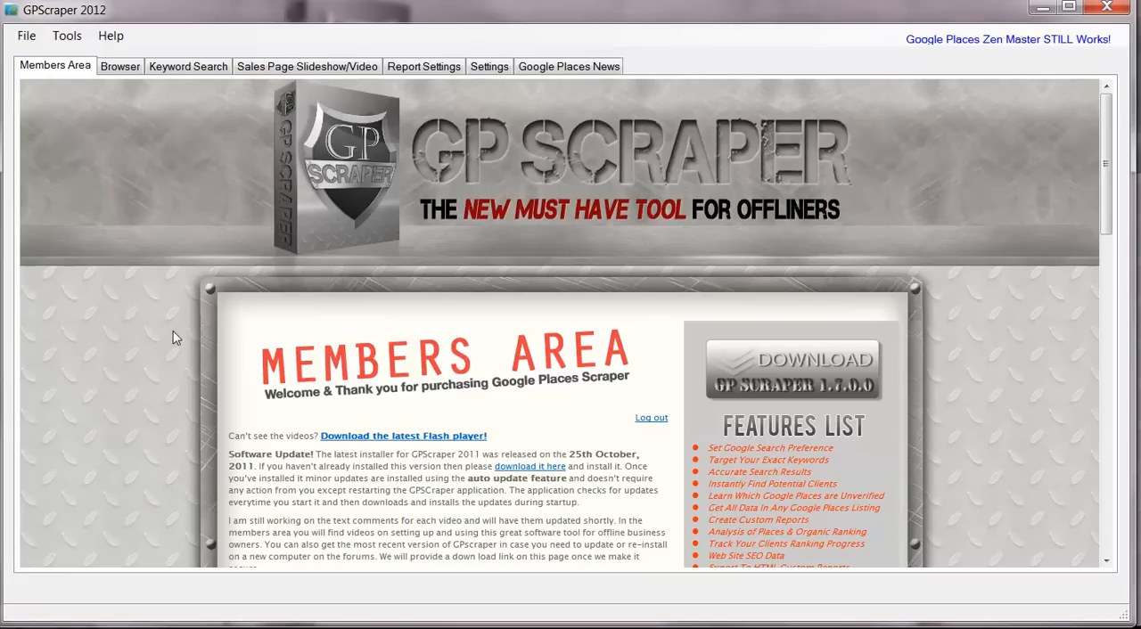
scroll("down", 3)
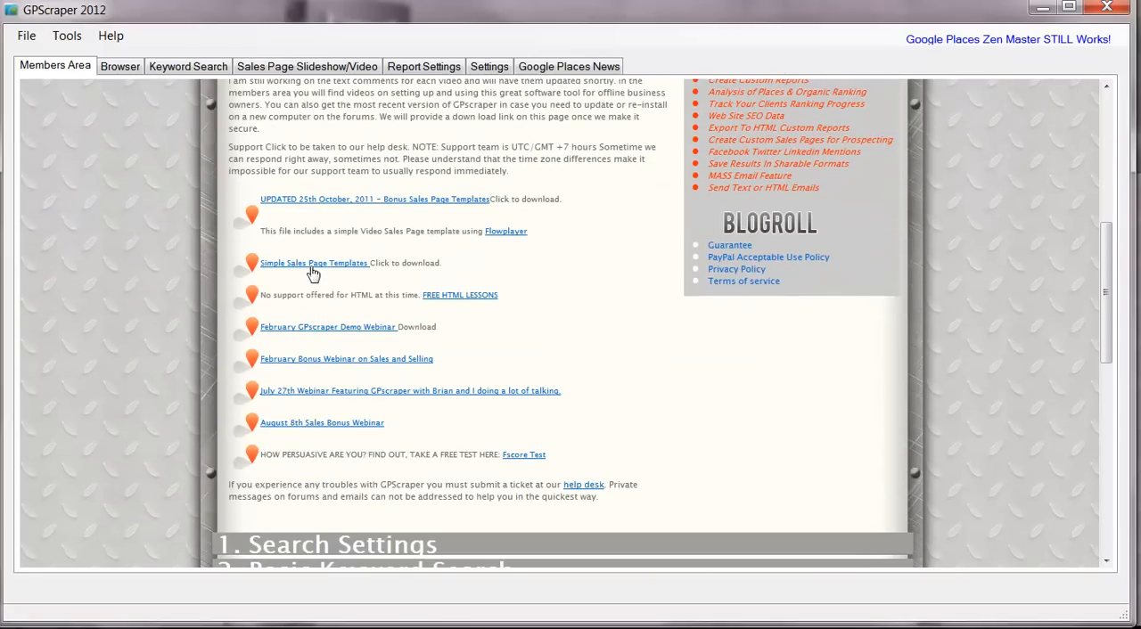
mouse_move(401, 314)
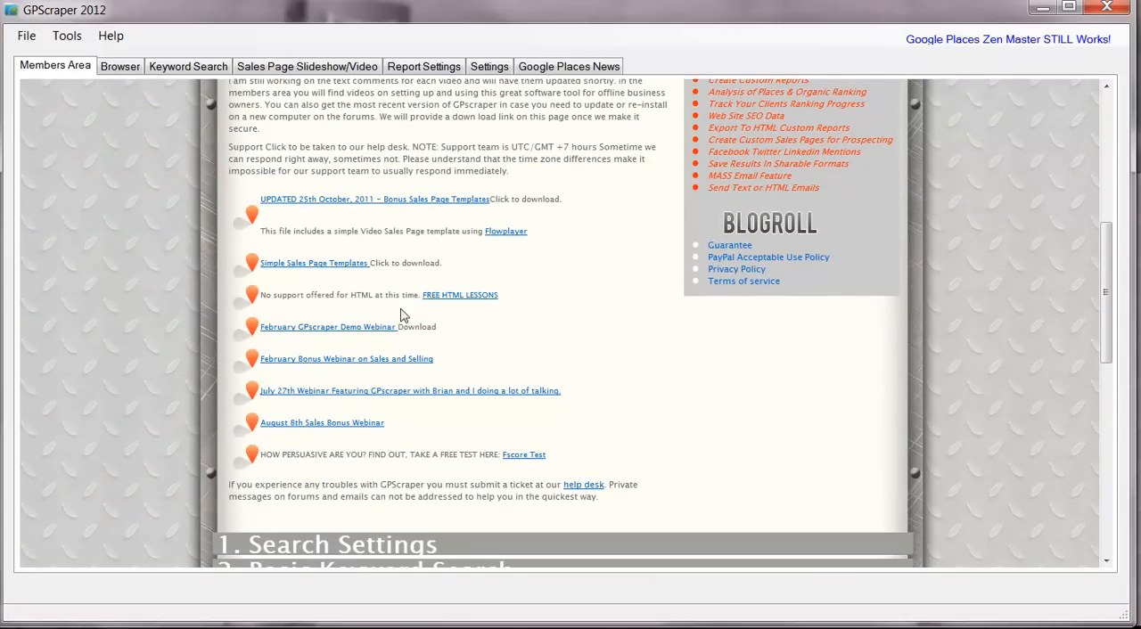
mouse_move(314, 338)
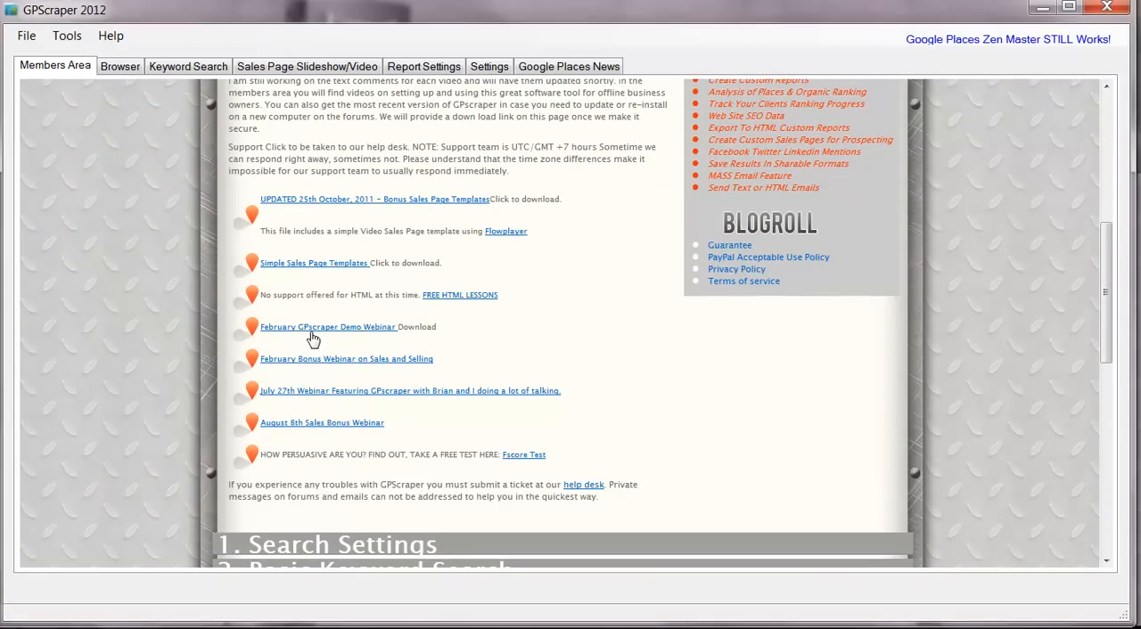
mouse_move(317, 424)
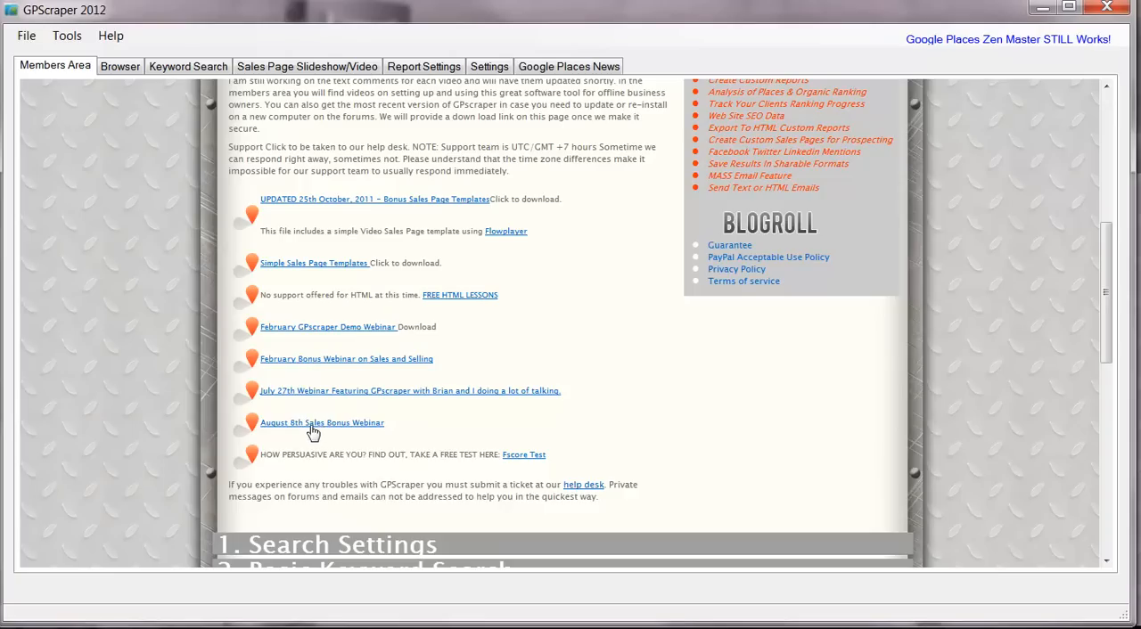
mouse_move(173, 356)
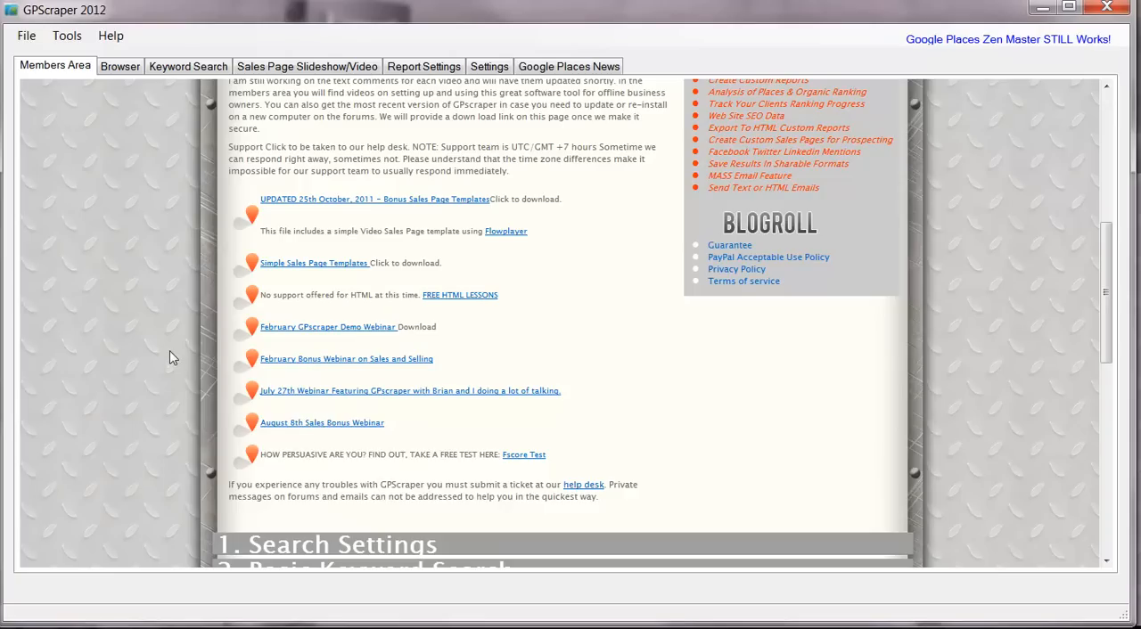
scroll("down", 3)
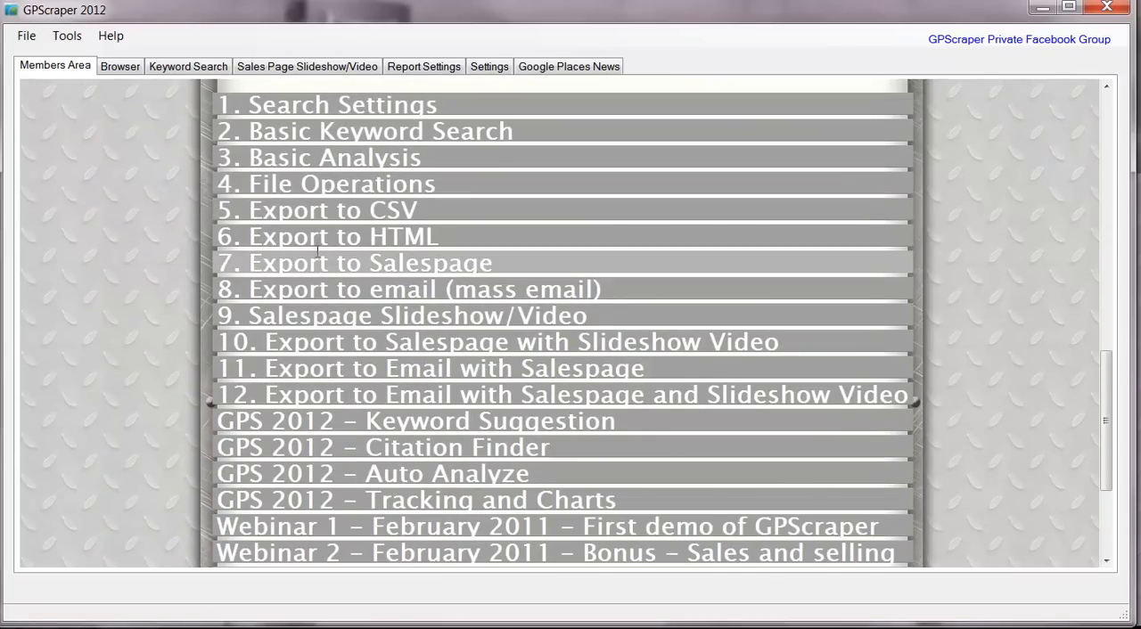
scroll("down", 3)
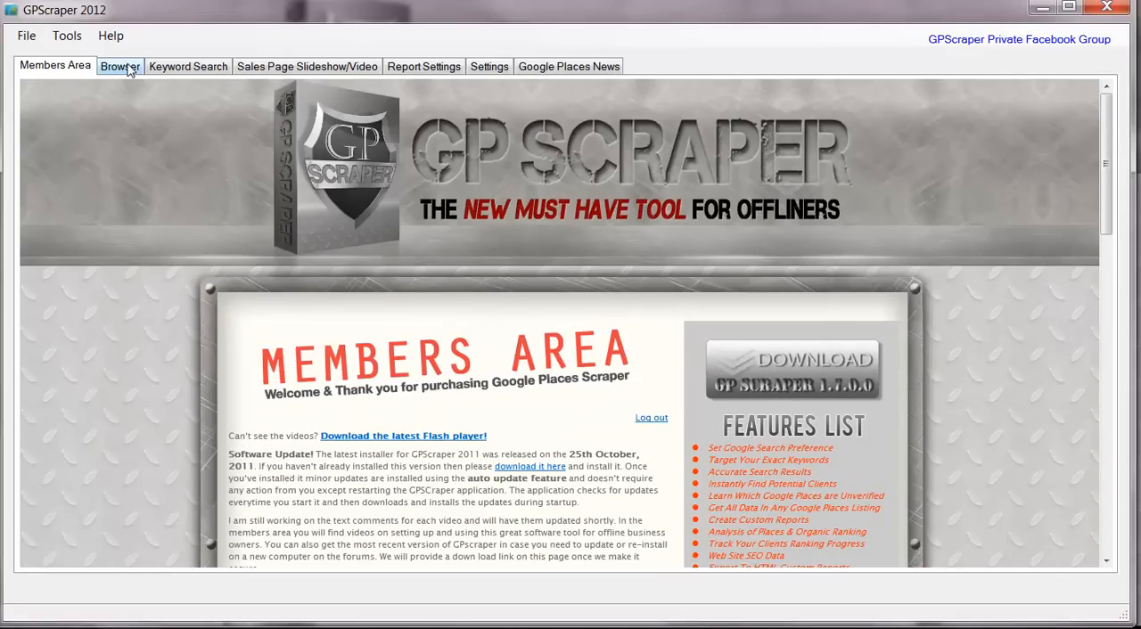
- Switch to the built-in Browser and open the regional Google versions menu
left_click(120, 66)
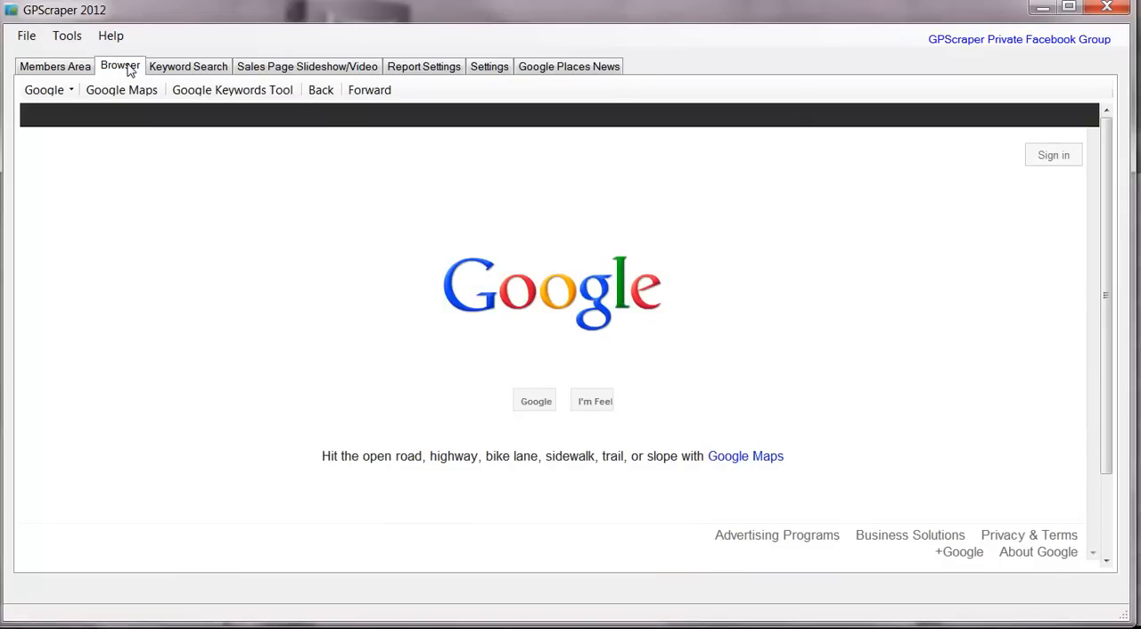
mouse_move(75, 93)
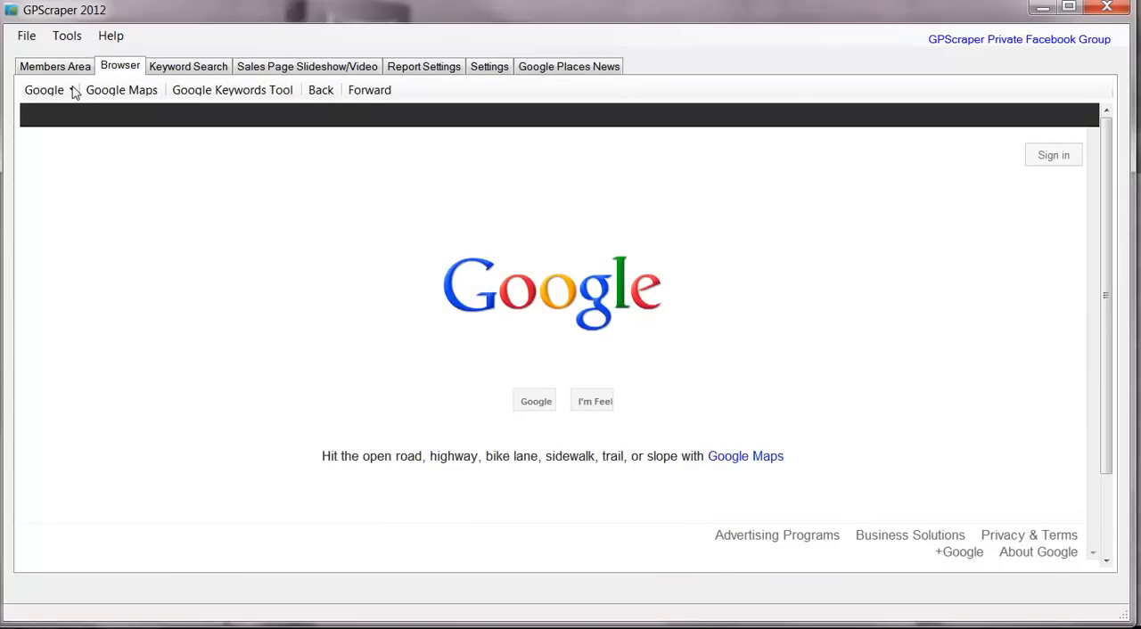
left_click(43, 89)
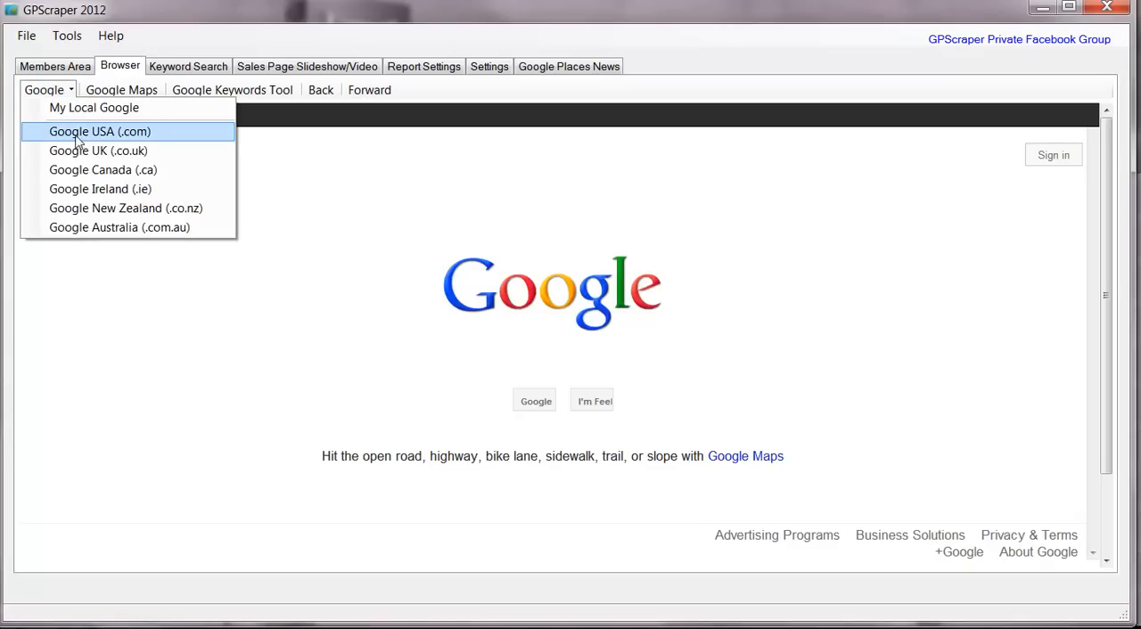
mouse_move(98, 149)
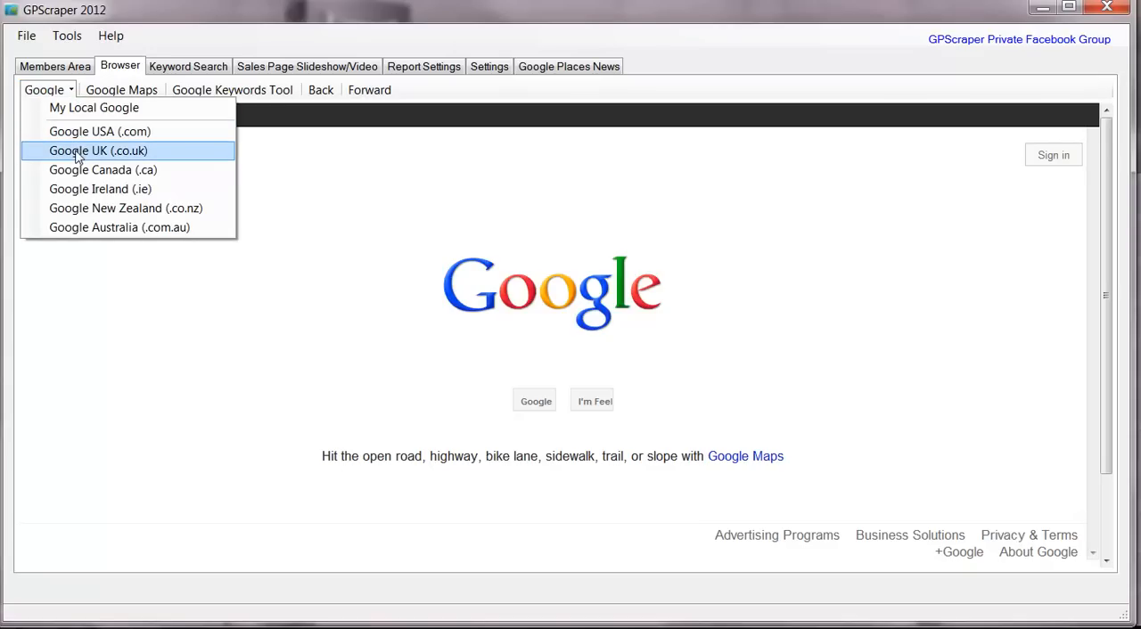
mouse_move(125, 206)
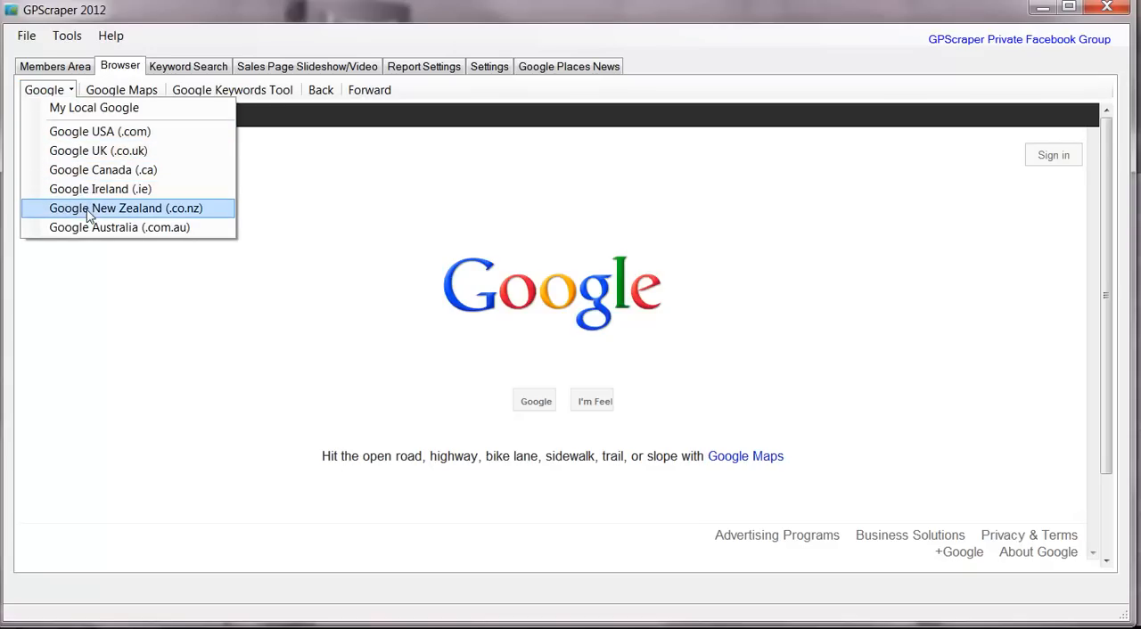
mouse_move(89, 228)
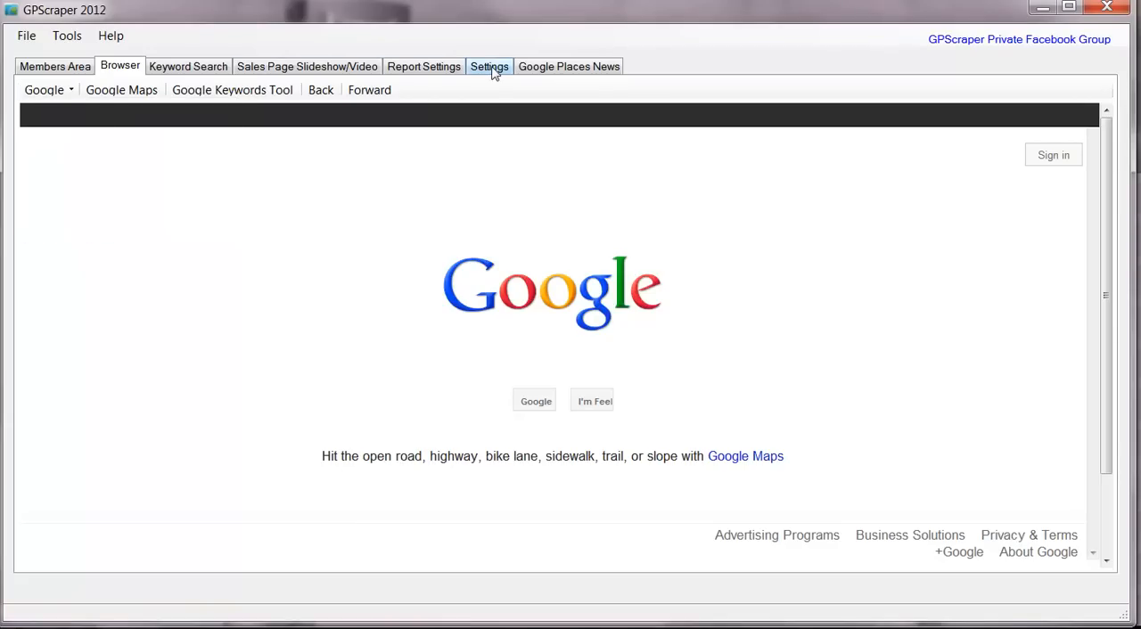
- Look over the Settings screen, then switch to the Keyword Search screen
left_click(489, 66)
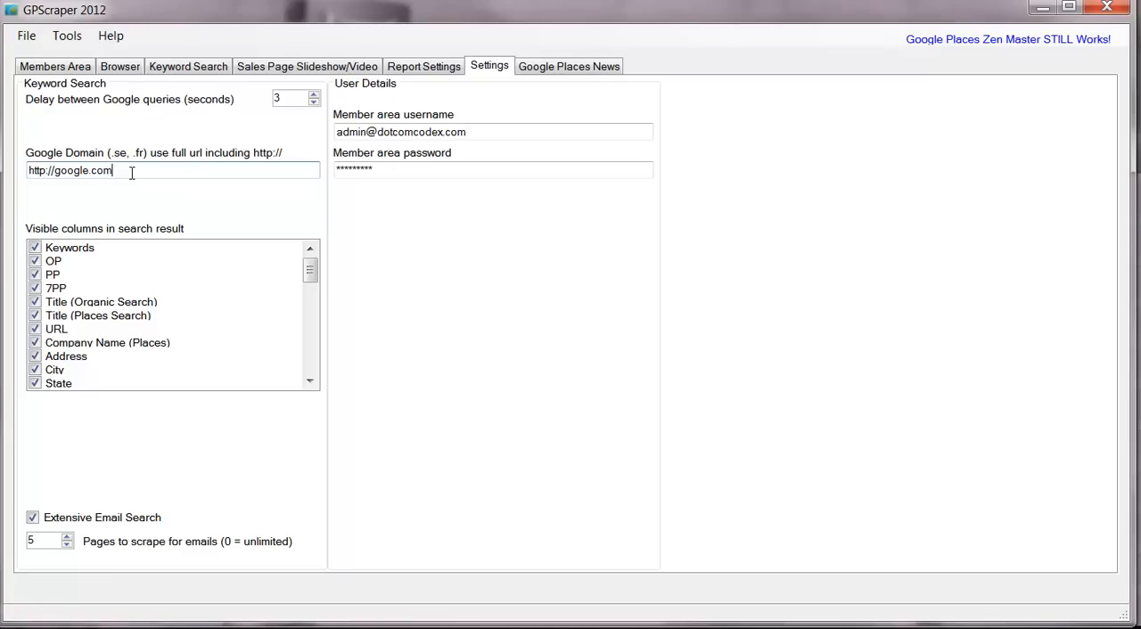
mouse_move(120, 66)
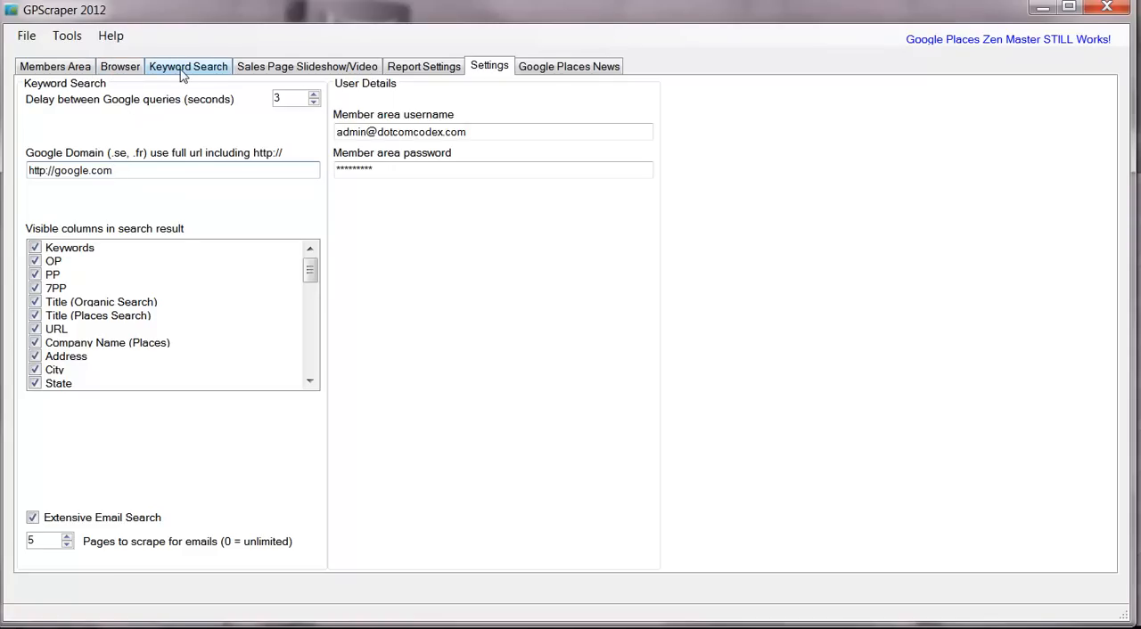
mouse_move(164, 75)
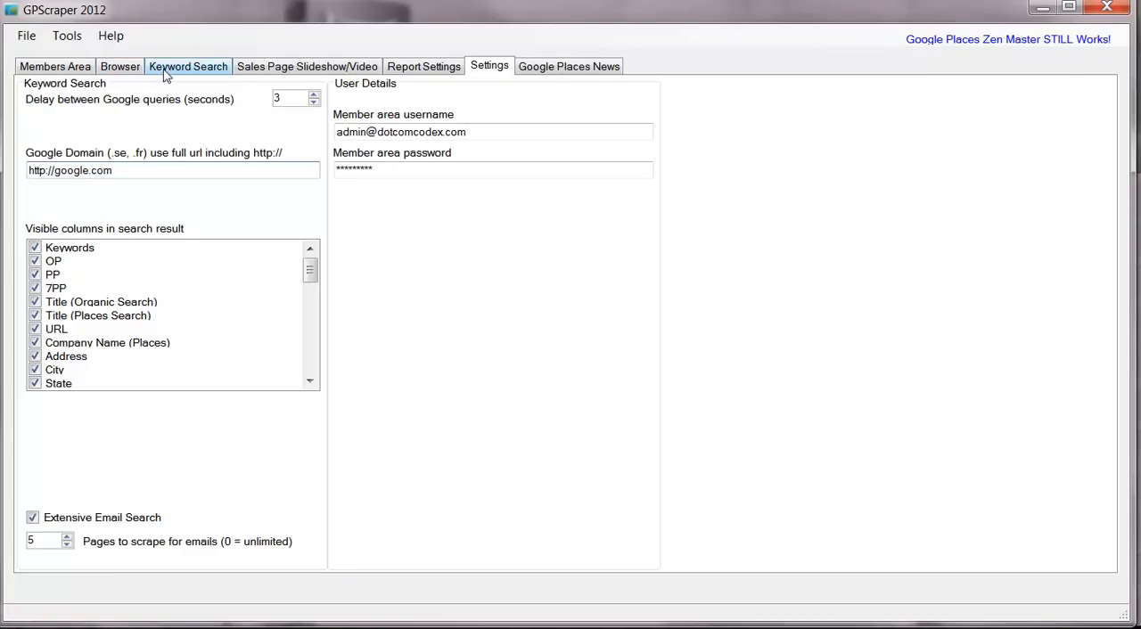
left_click(188, 66)
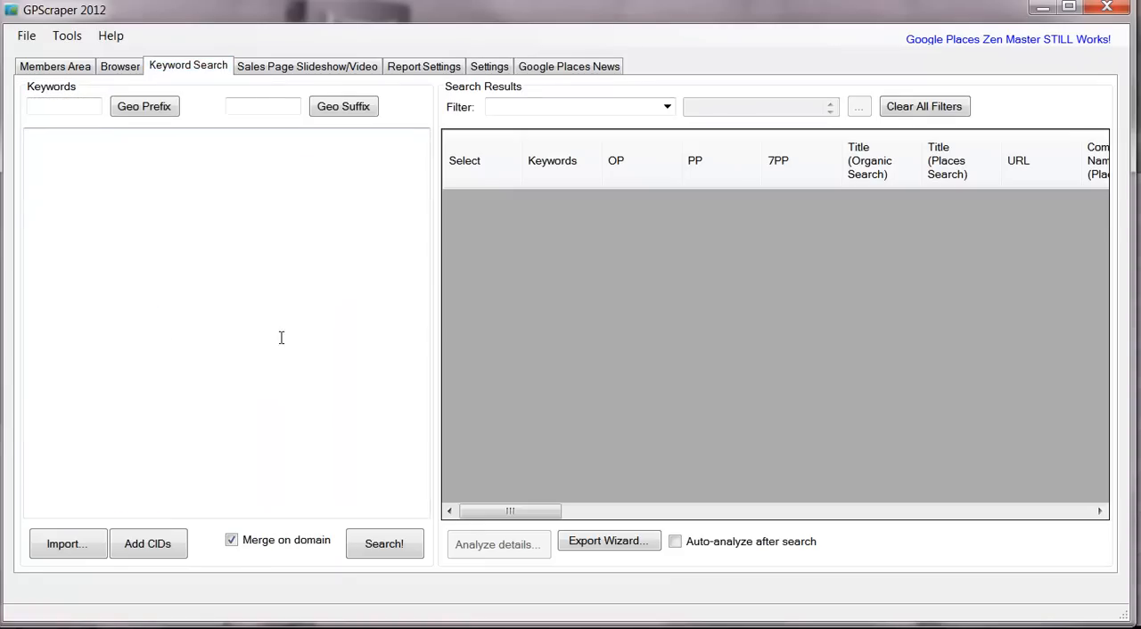
mouse_move(228, 232)
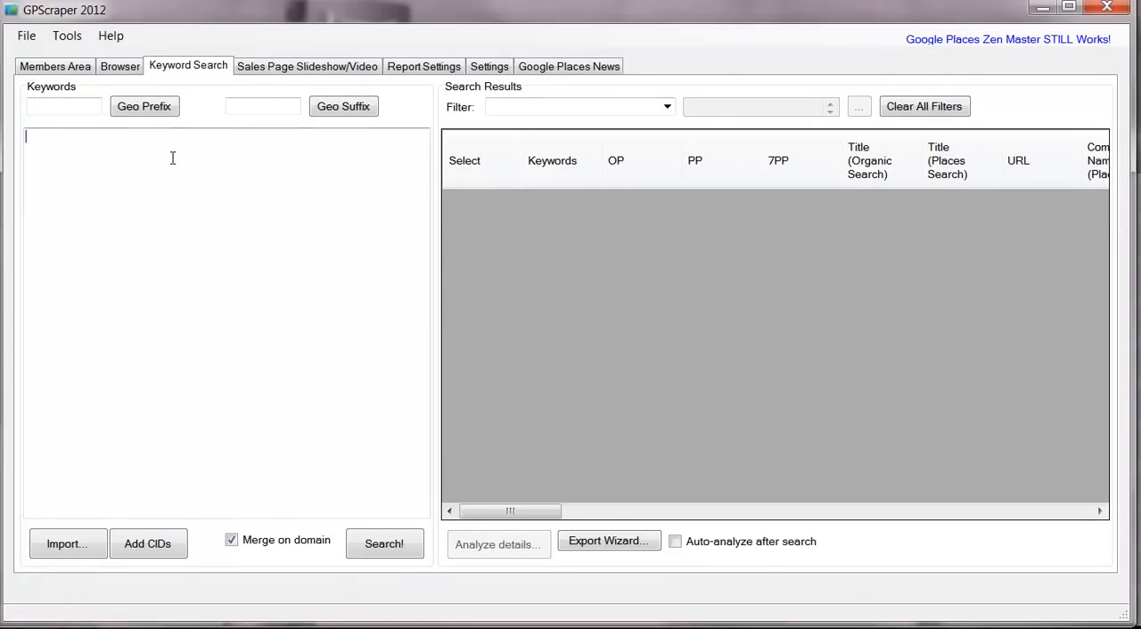
- Enter the keyword 'dayton roofing' and run the search
type("D")
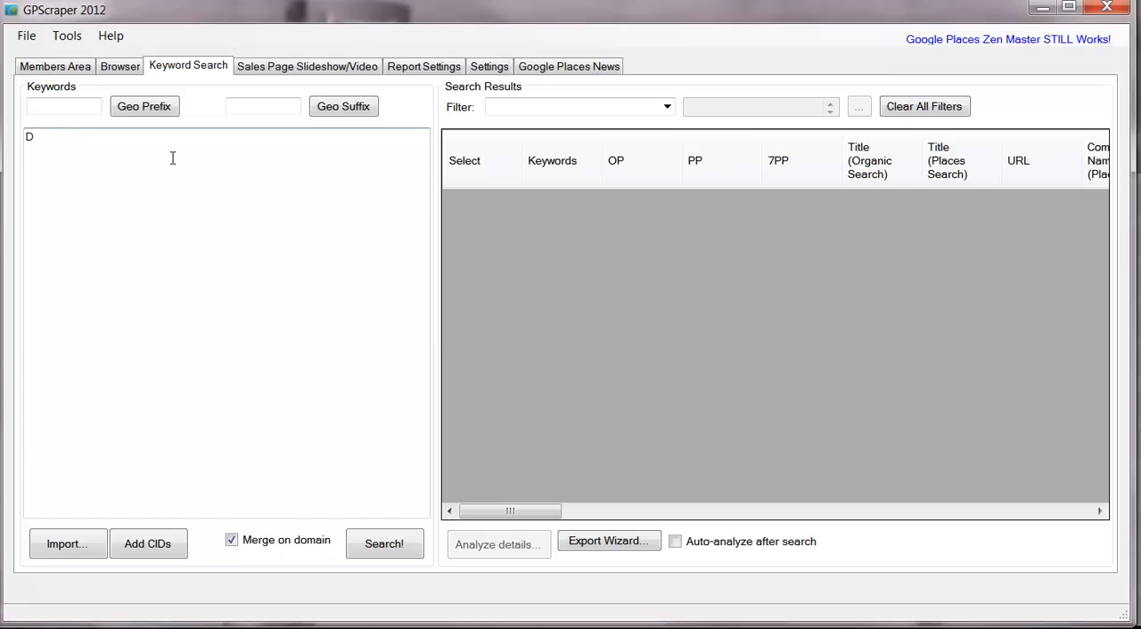
key("Backspace")
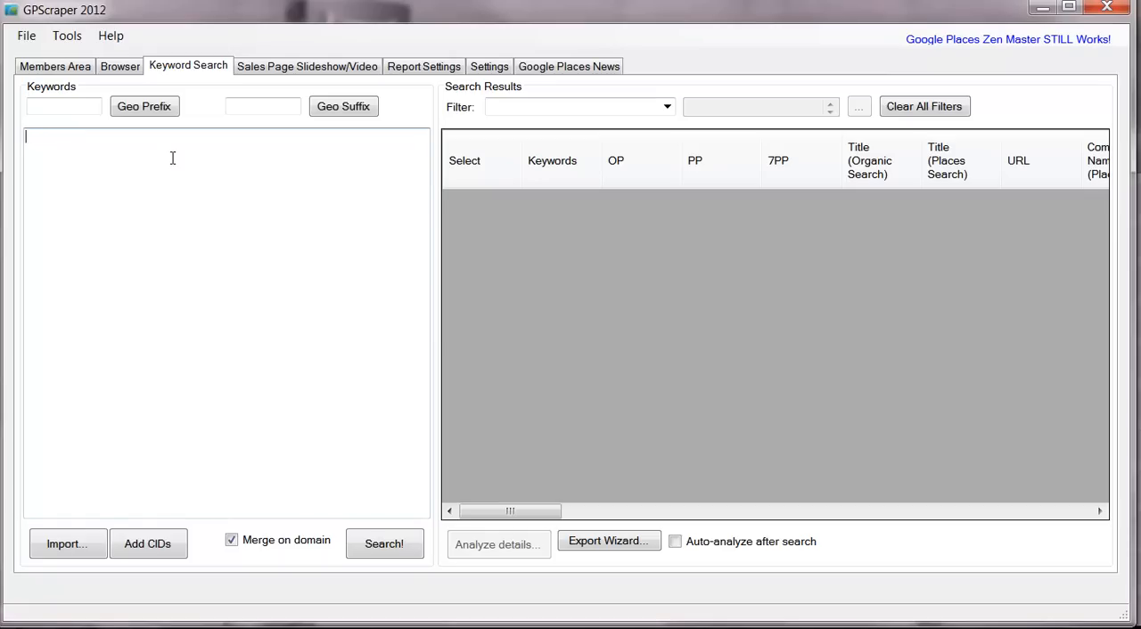
type("dayton roof")
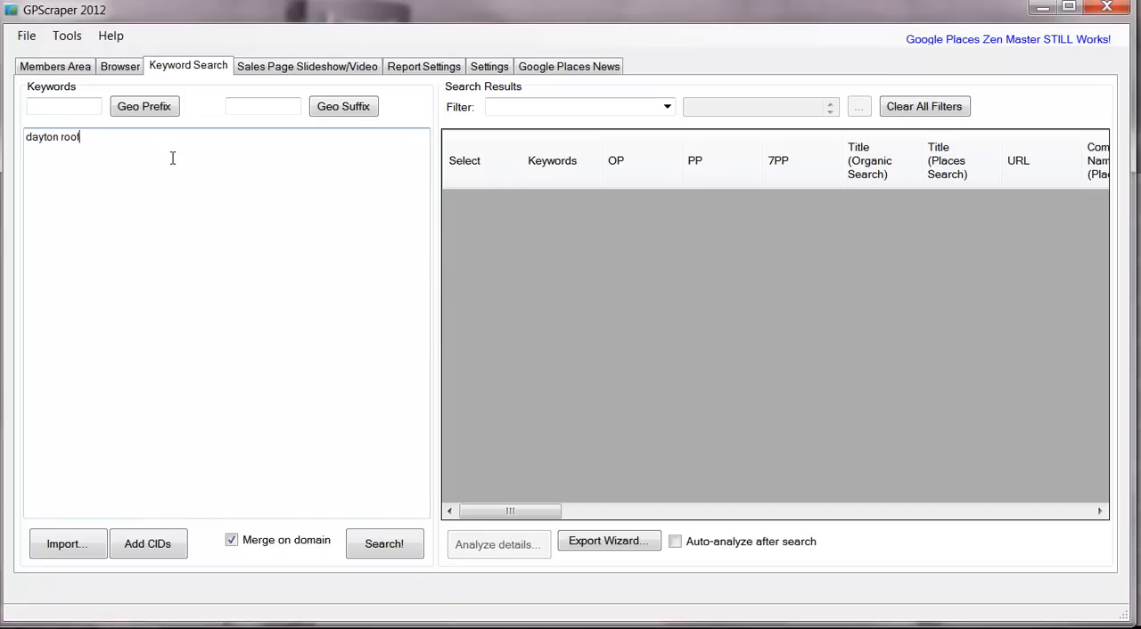
type("ing")
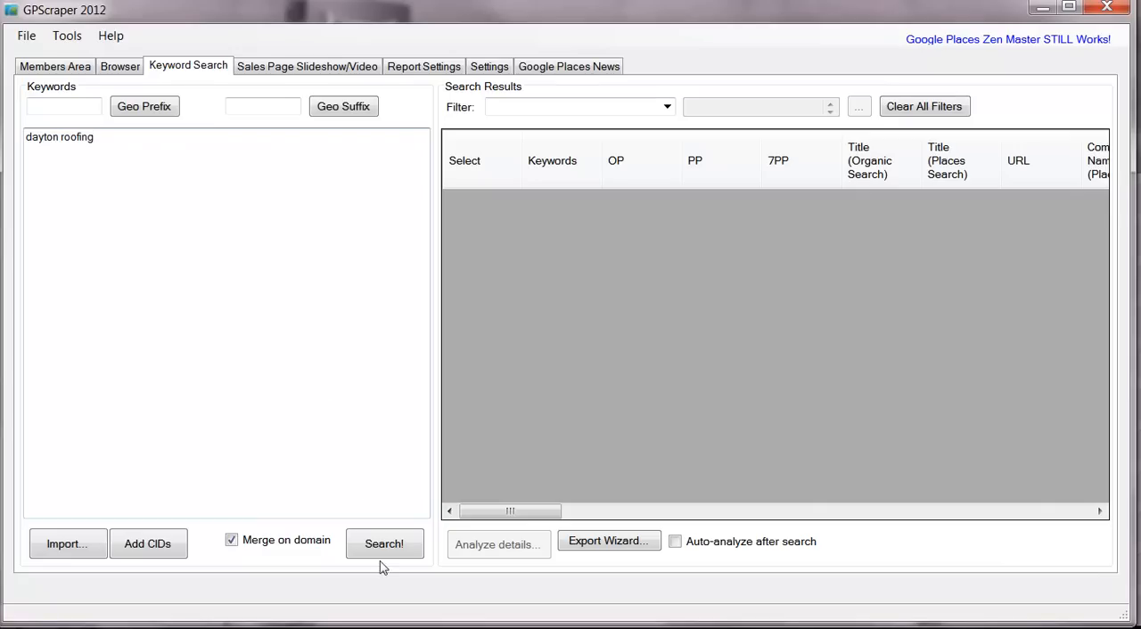
left_click(385, 543)
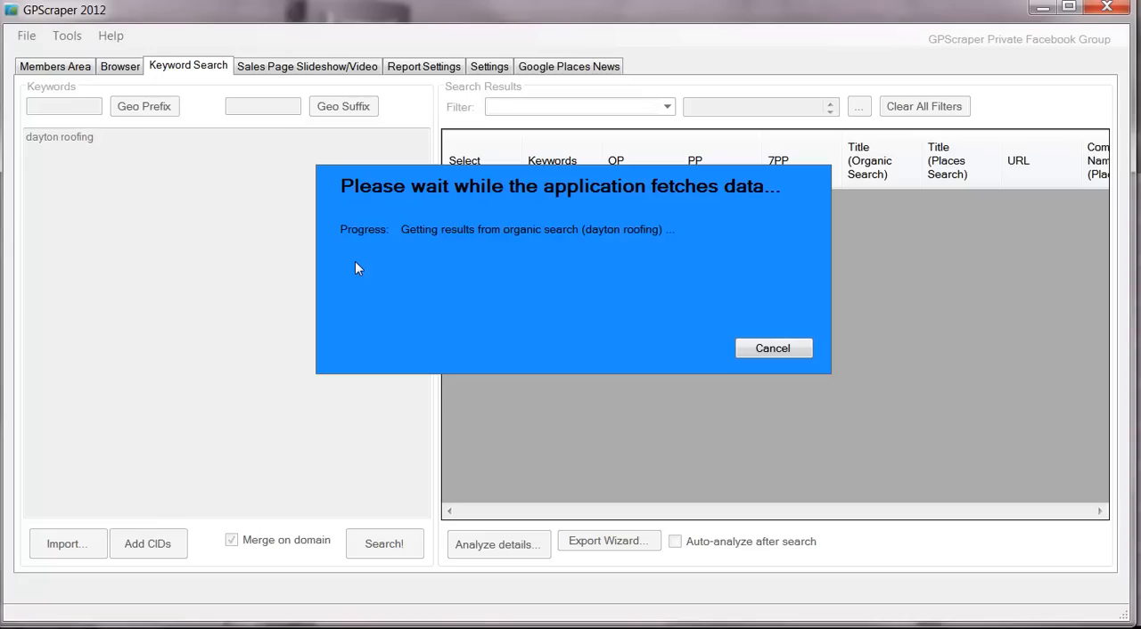
mouse_move(621, 207)
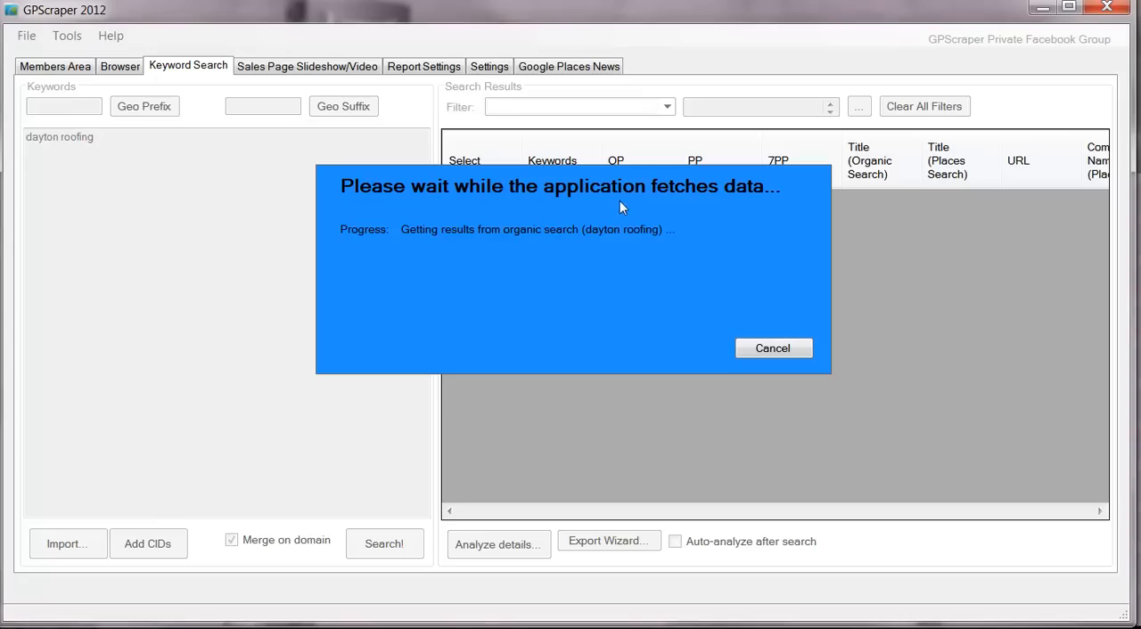
mouse_move(322, 70)
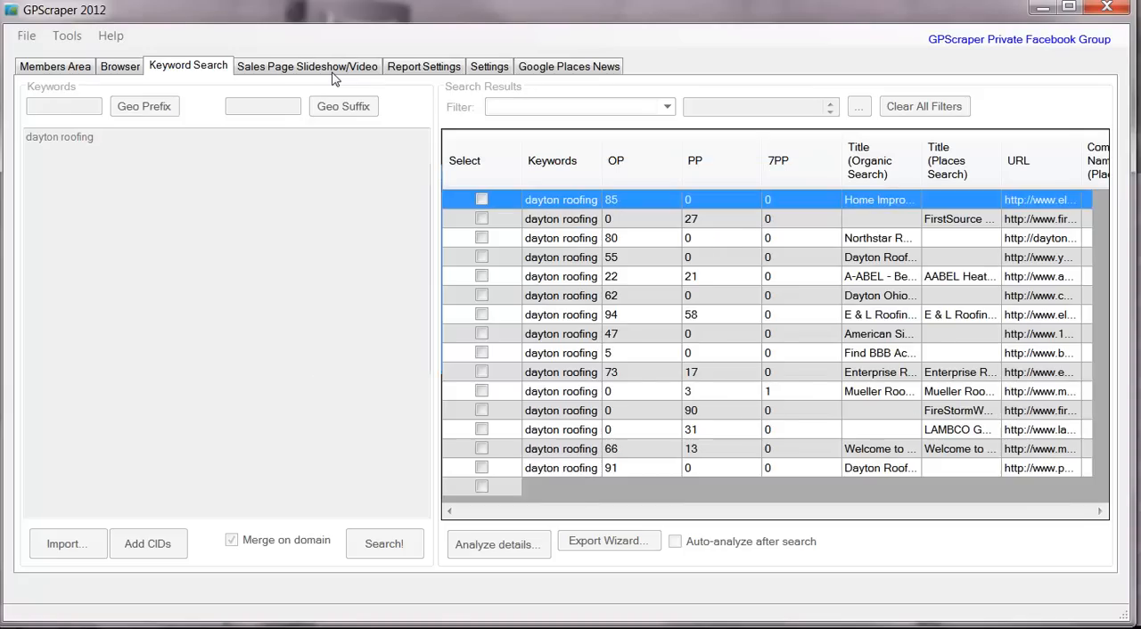
- Let the dayton roofing fetch finish and dismiss the 'Search completed!' notice
left_click(385, 544)
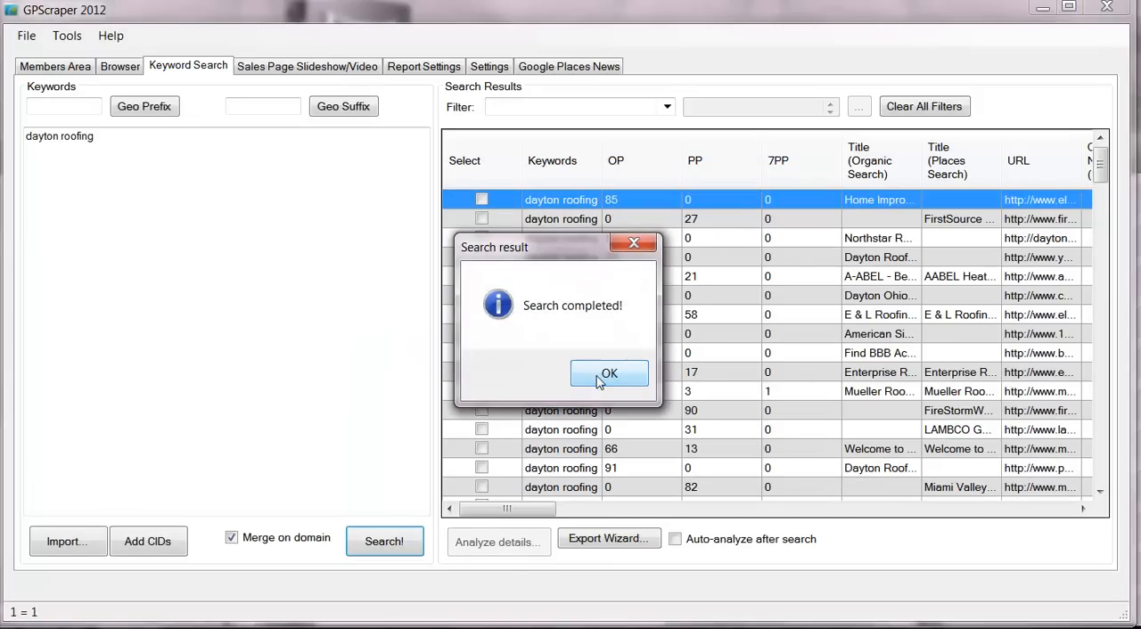
left_click(610, 374)
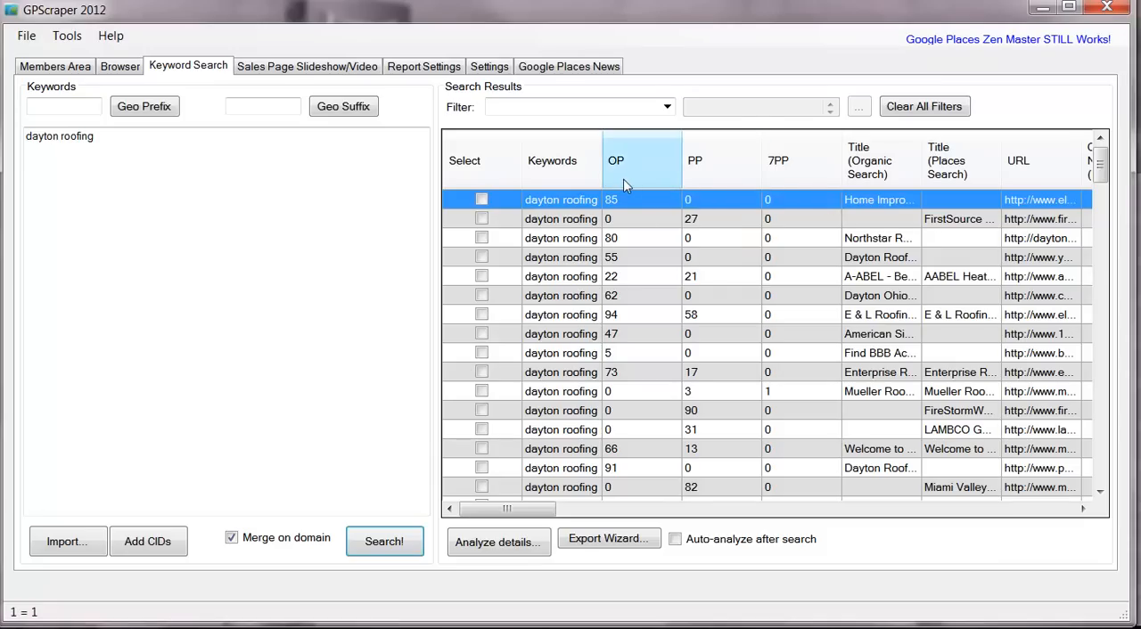
mouse_move(722, 175)
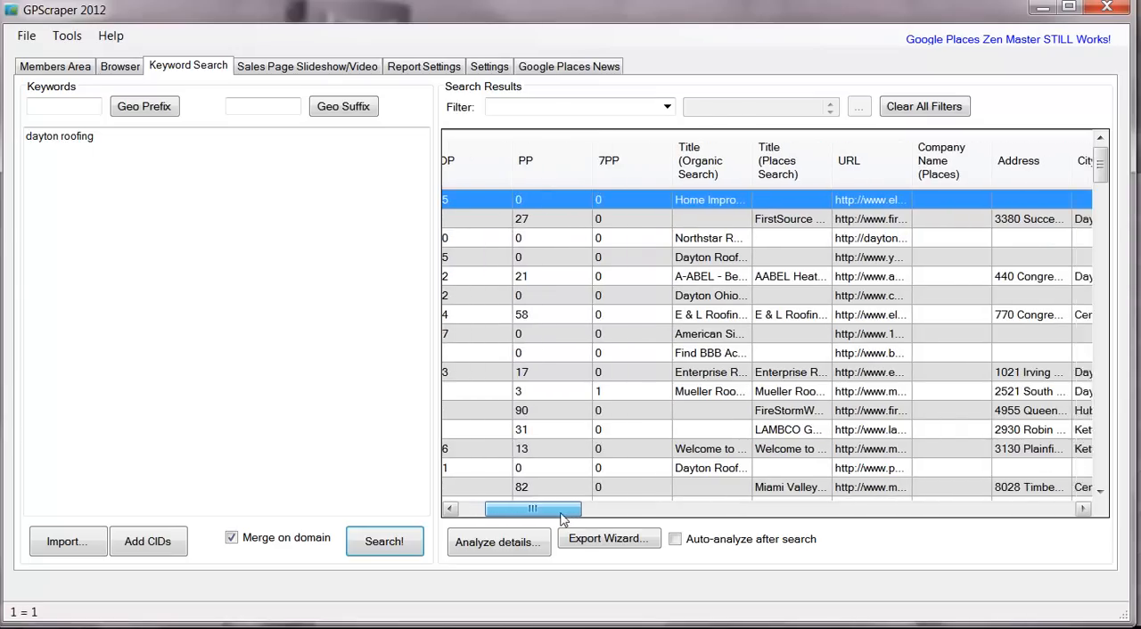
- Scroll the results grid through all data columns and back, then bring up the Check/Uncheck row menu
left_click_drag(532, 510, 581, 510)
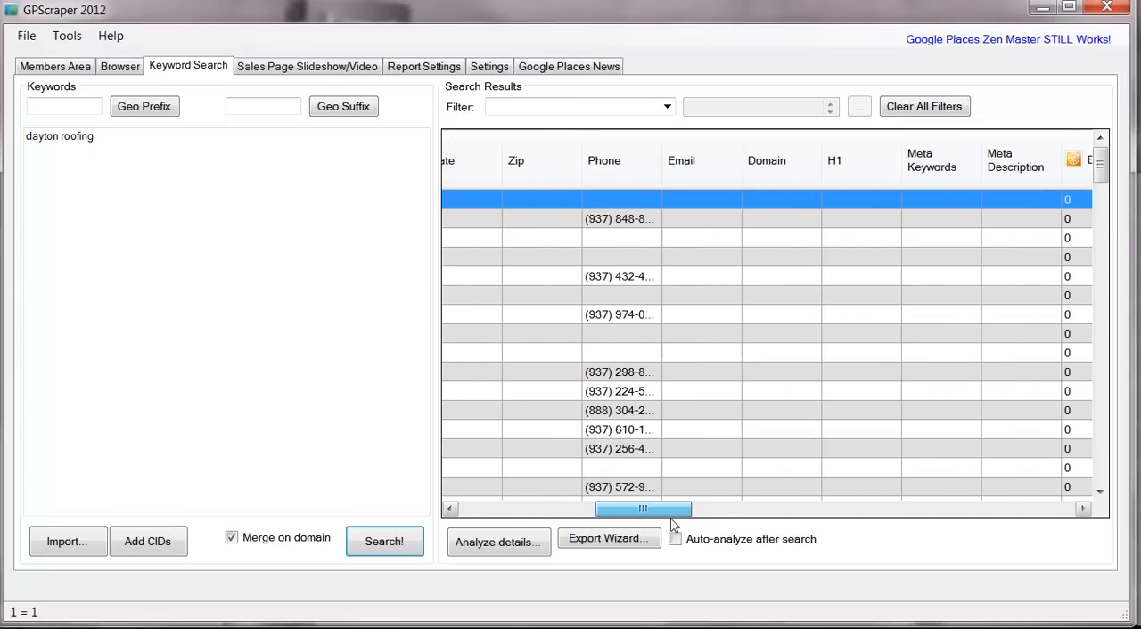
left_click_drag(641, 510, 806, 510)
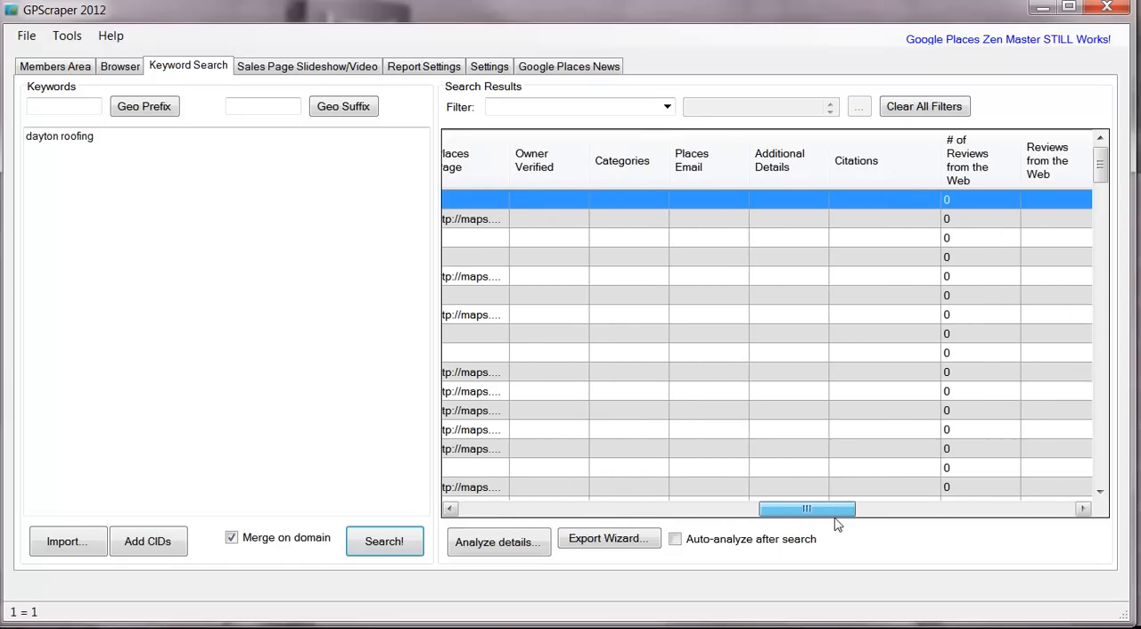
left_click_drag(805, 510, 913, 510)
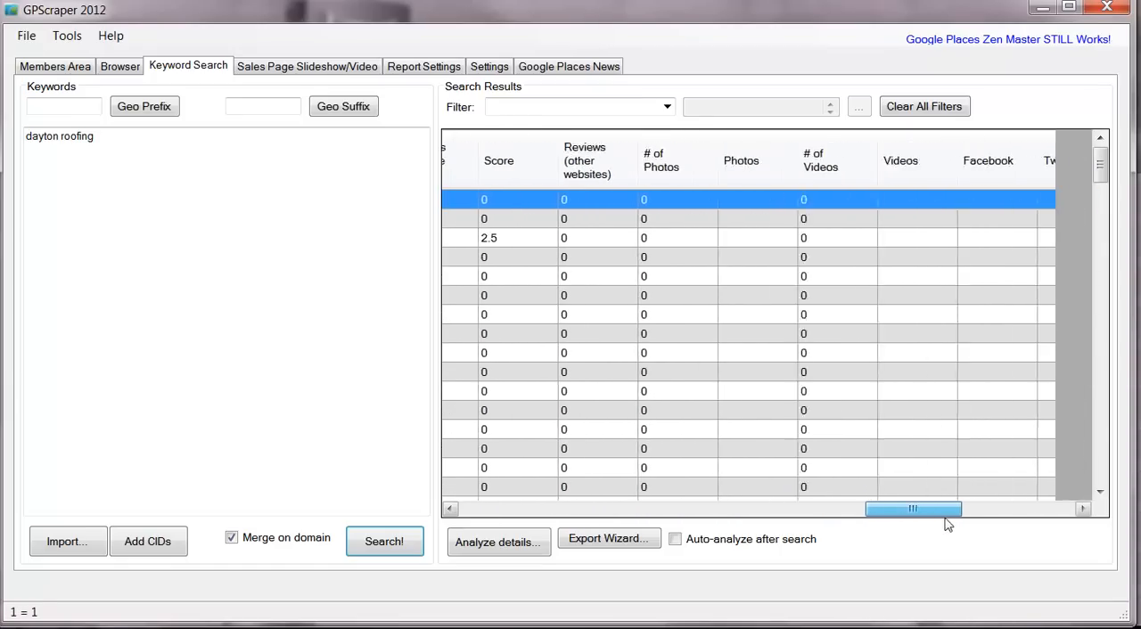
left_click_drag(912, 509, 1025, 510)
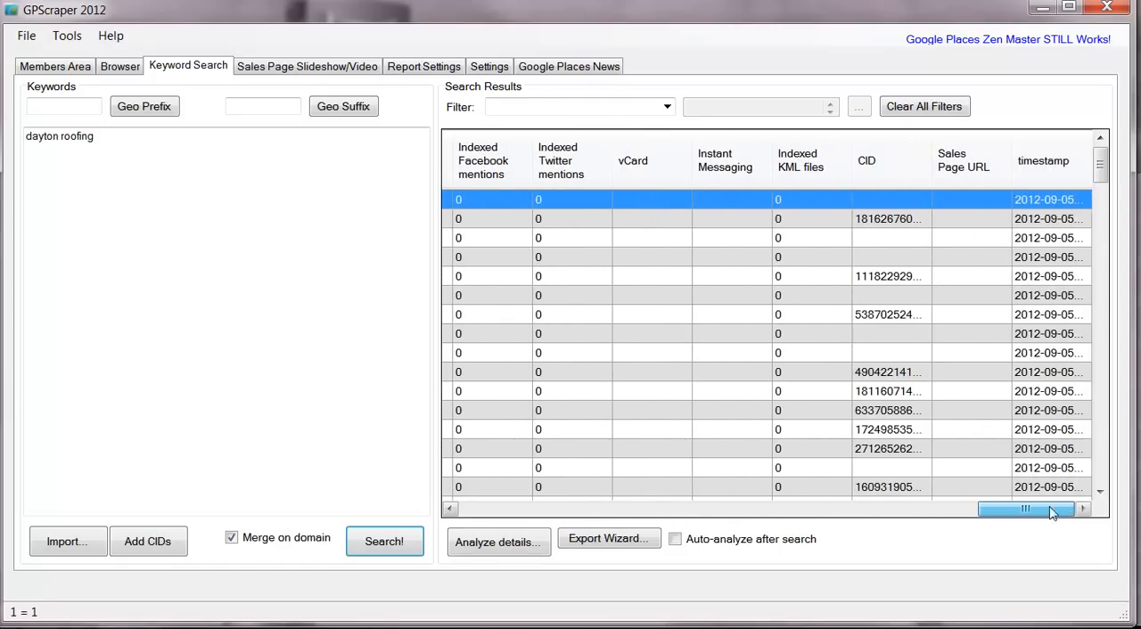
left_click_drag(1025, 510, 508, 510)
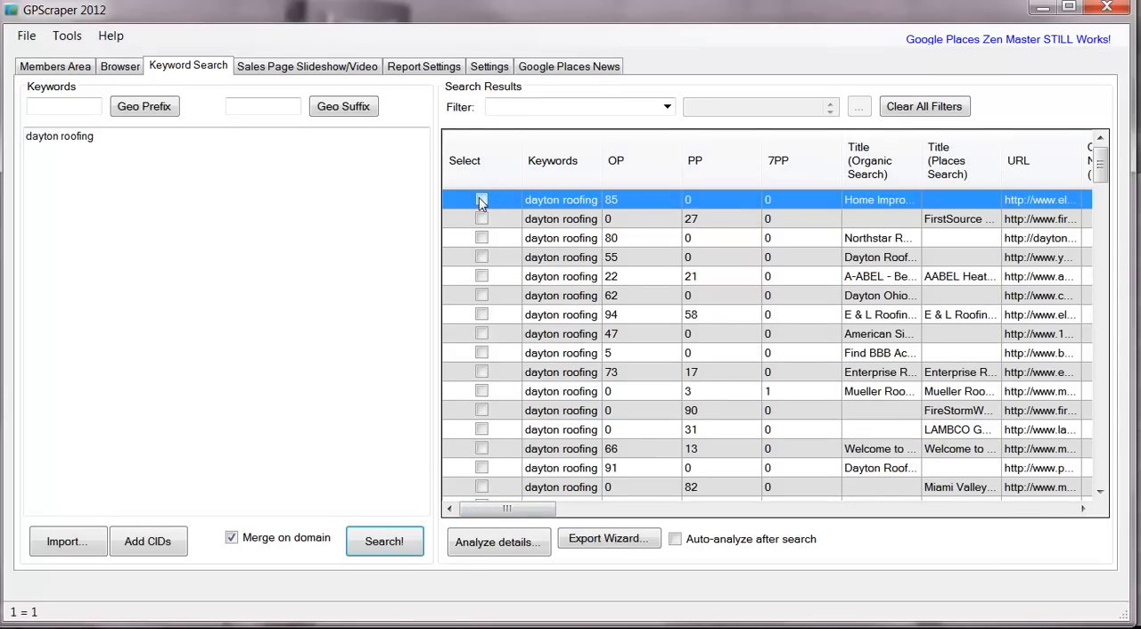
right_click(482, 200)
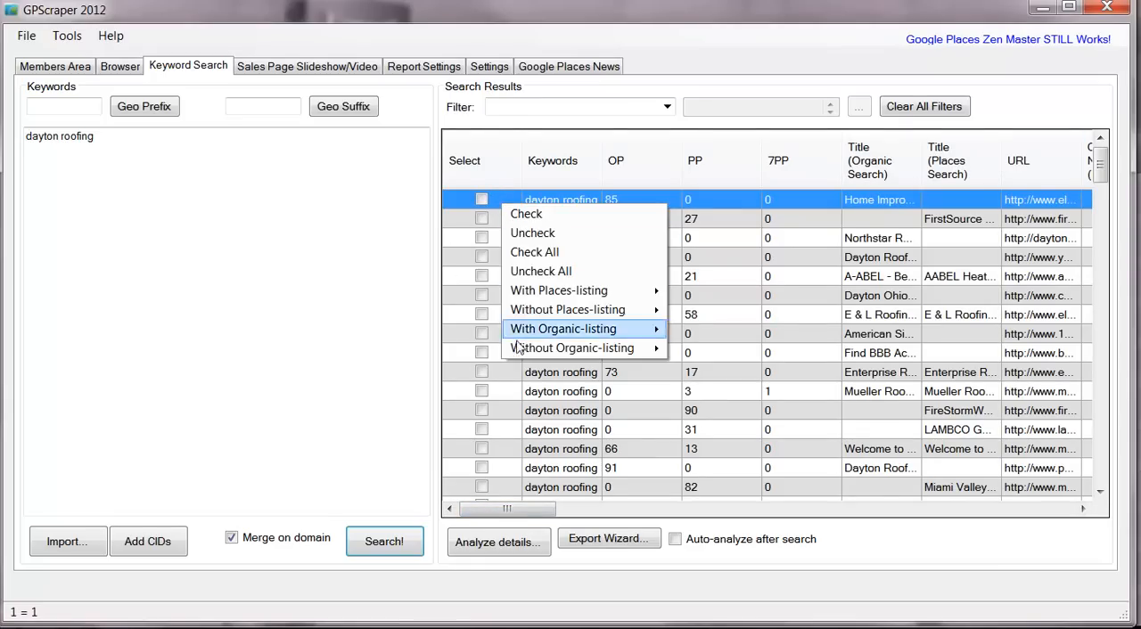
mouse_move(570, 347)
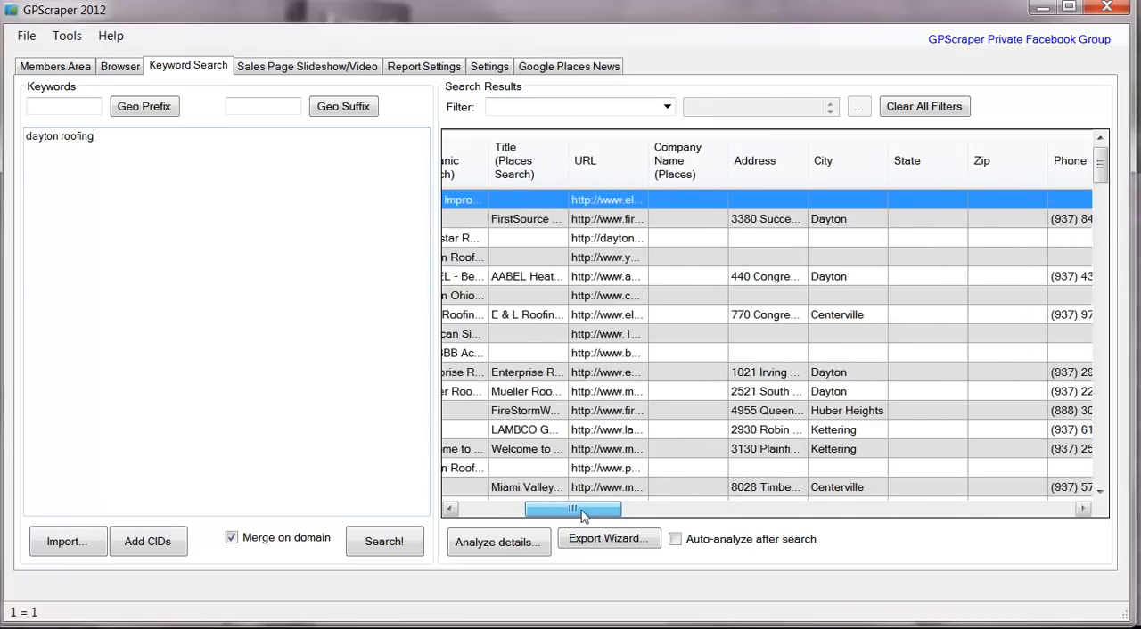
- Scroll the results grid back left and move on to the Sales Page Slideshow/Video screen
left_click_drag(574, 510, 506, 510)
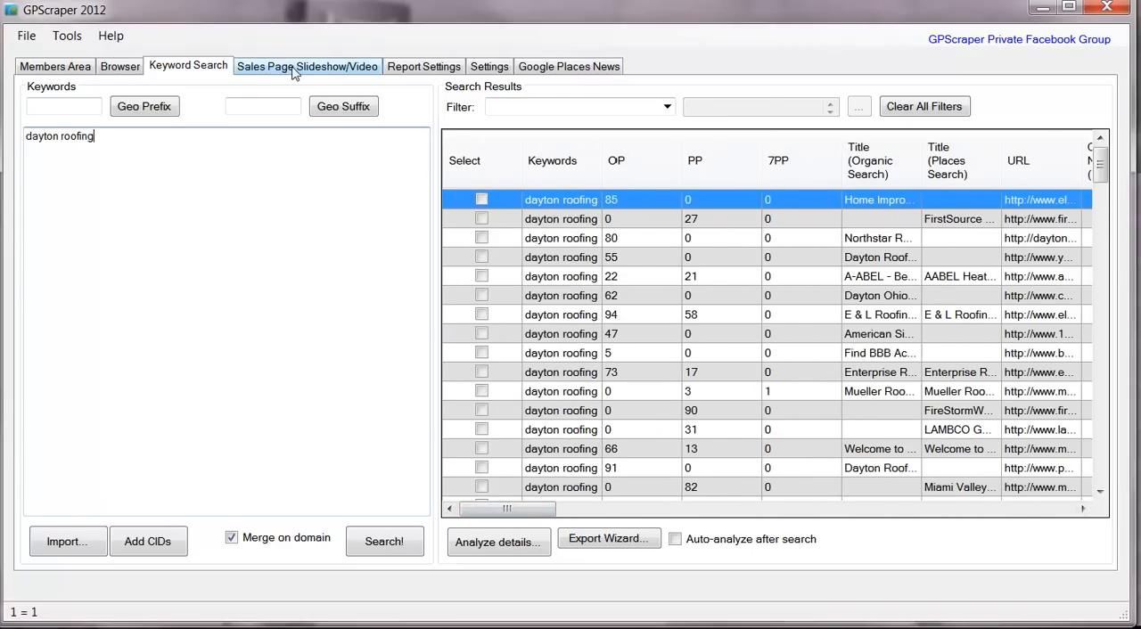
left_click(307, 66)
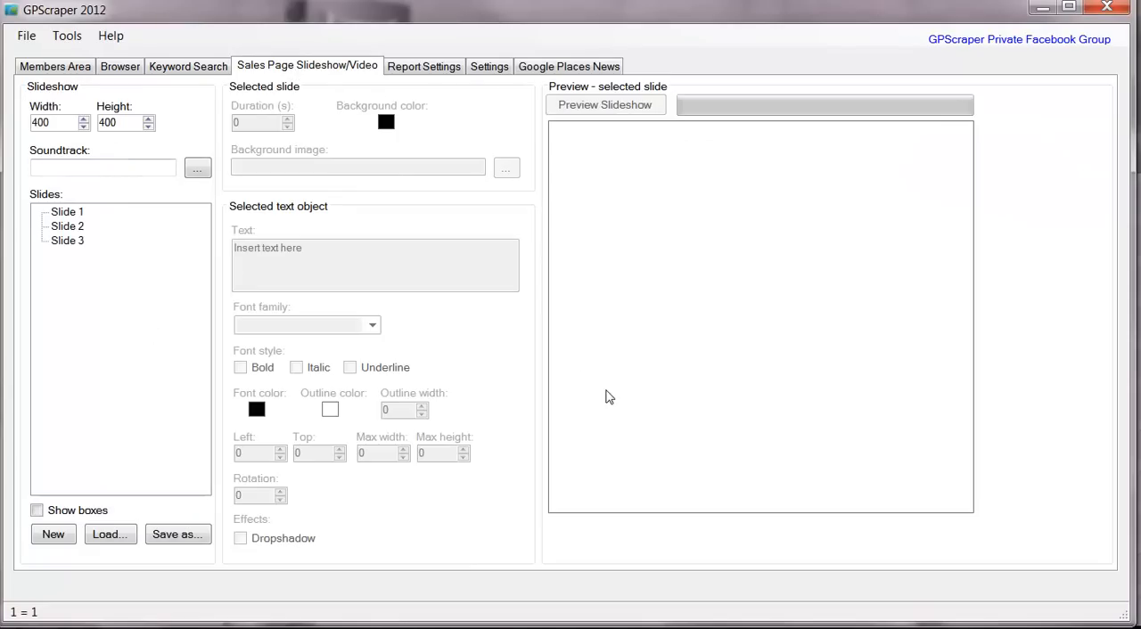
mouse_move(653, 242)
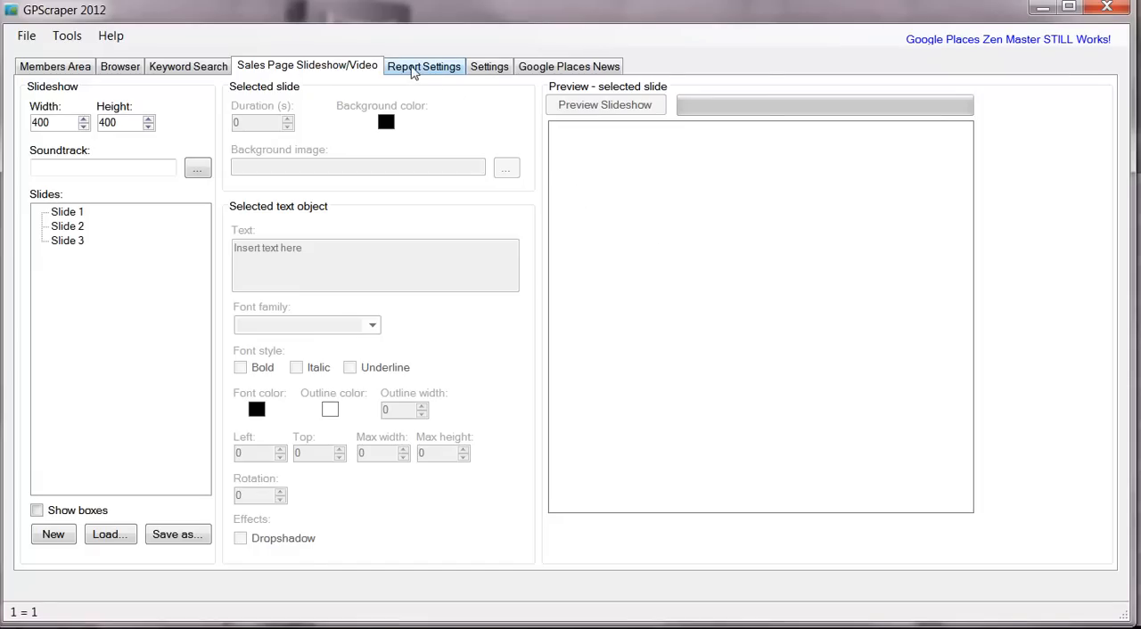
- Show the Report Settings grid with Full Report and Email List types and scroll through its columns
left_click(425, 66)
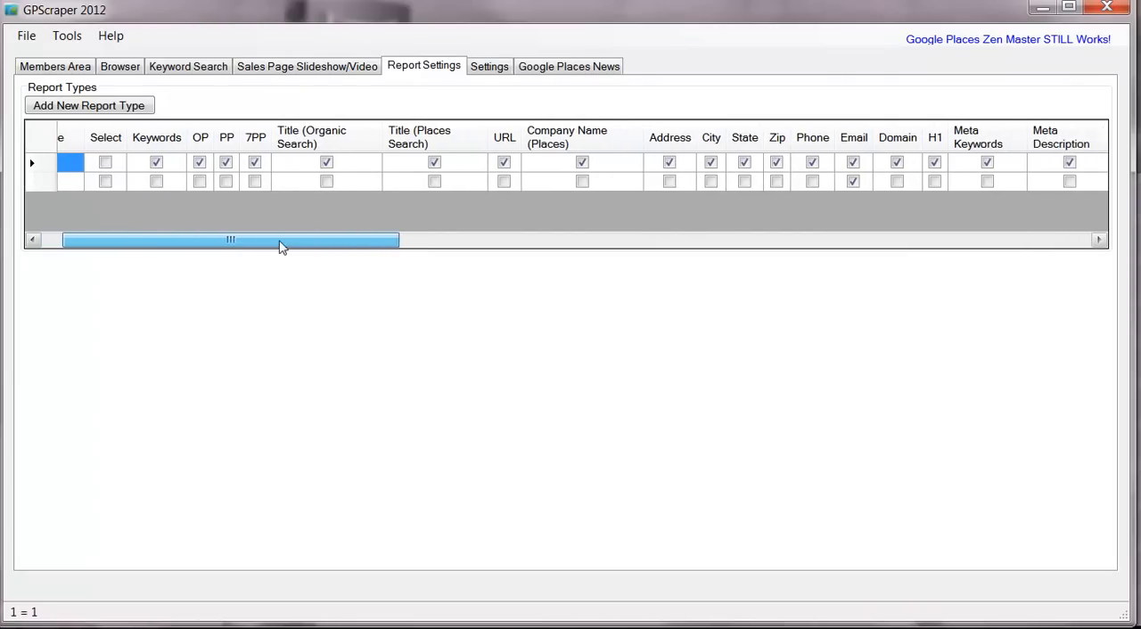
left_click_drag(281, 239, 193, 239)
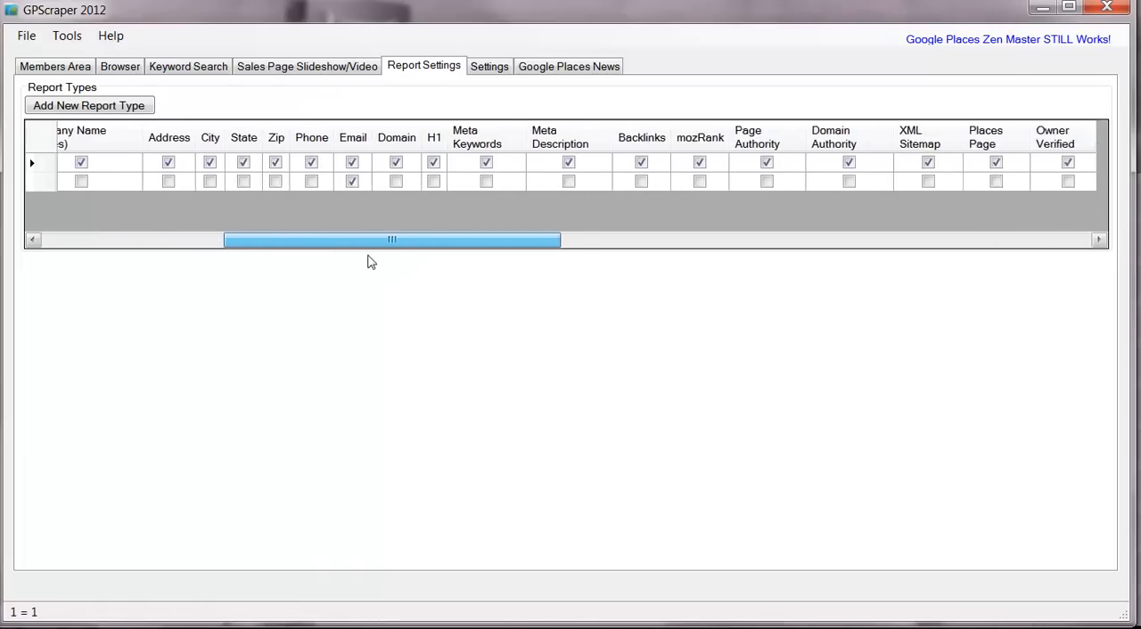
left_click_drag(390, 239, 663, 238)
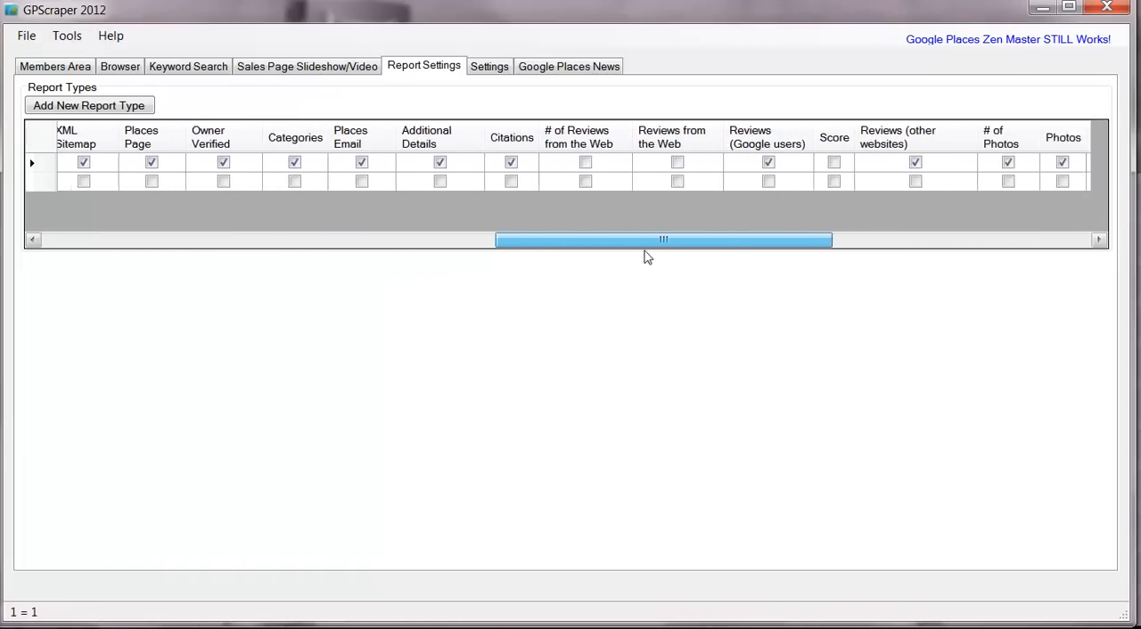
left_click_drag(663, 239, 924, 239)
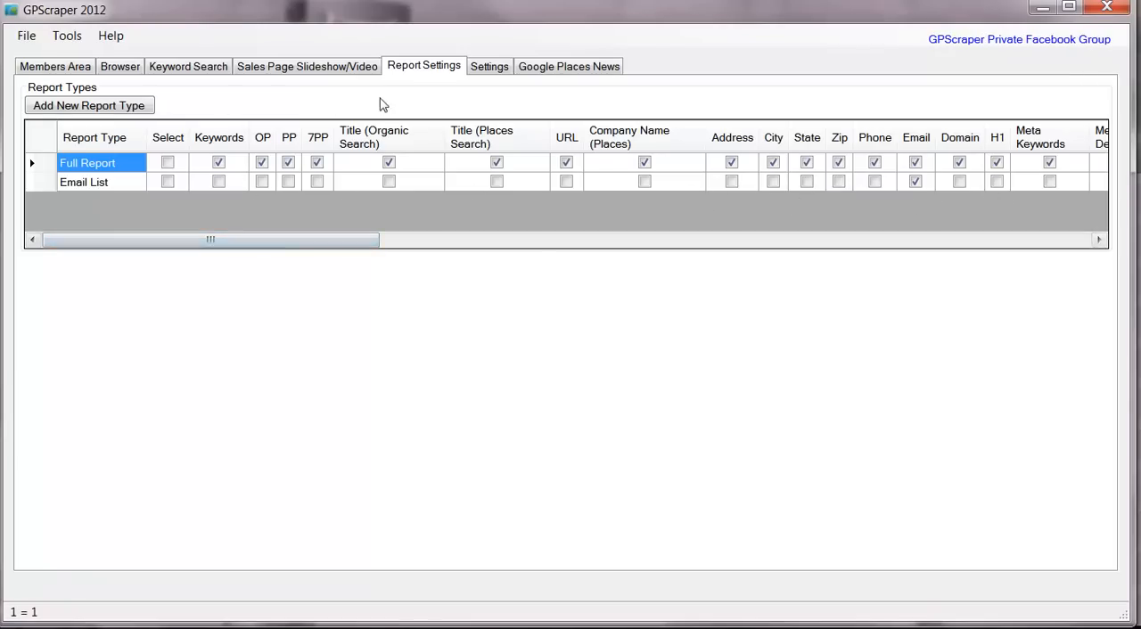
- View the Settings tab, check the dayton roofing results once more, and return to Settings
left_click(489, 66)
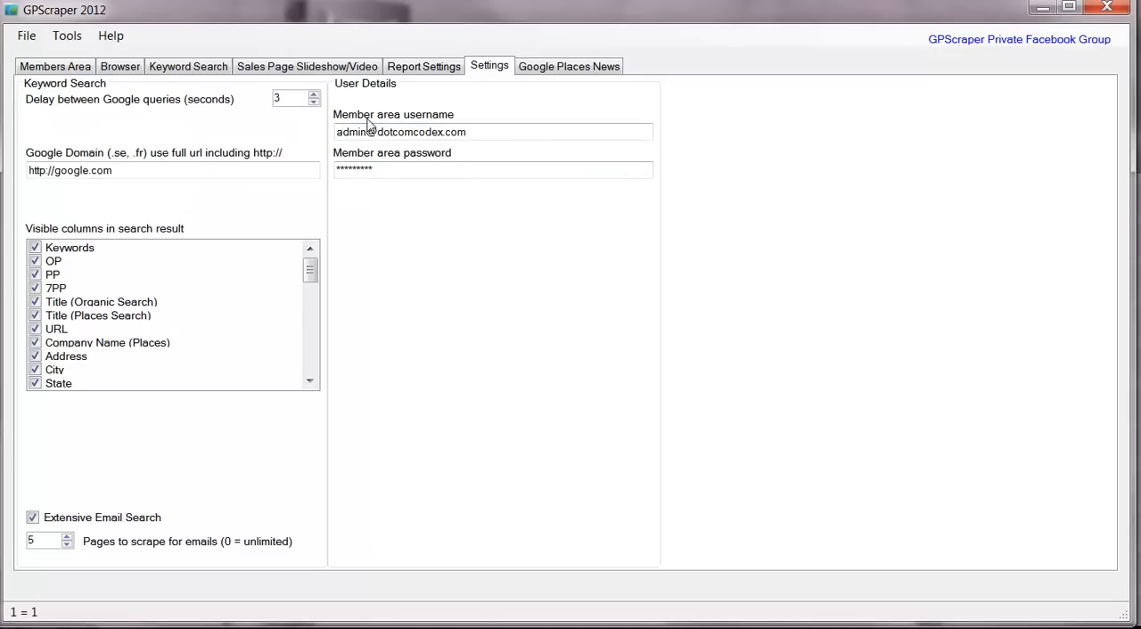
mouse_move(478, 97)
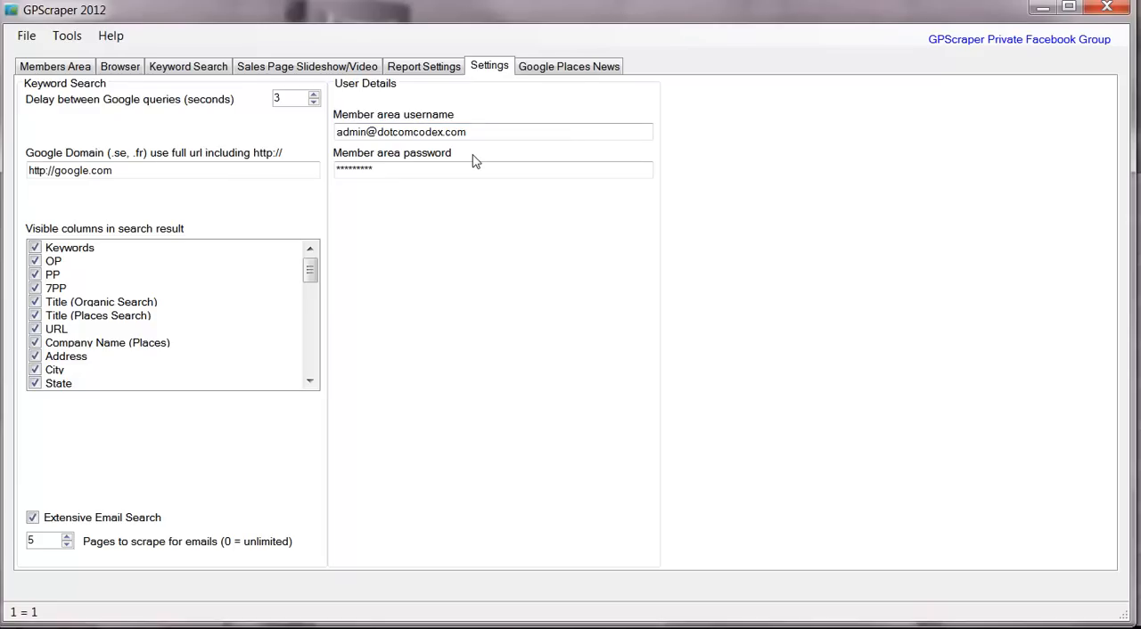
mouse_move(196, 114)
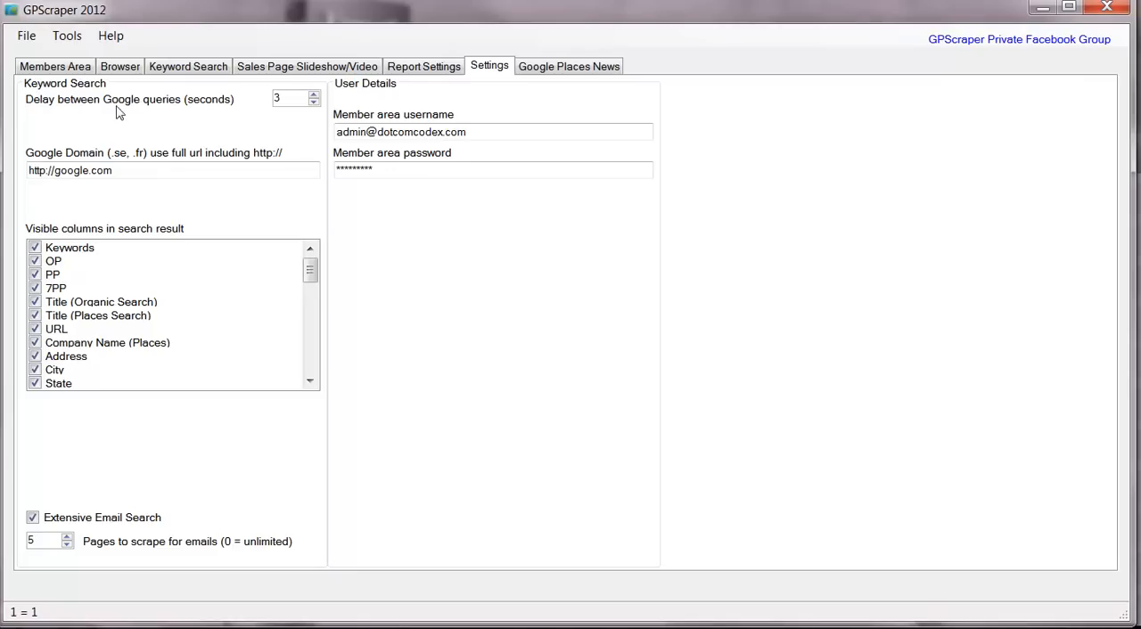
mouse_move(46, 356)
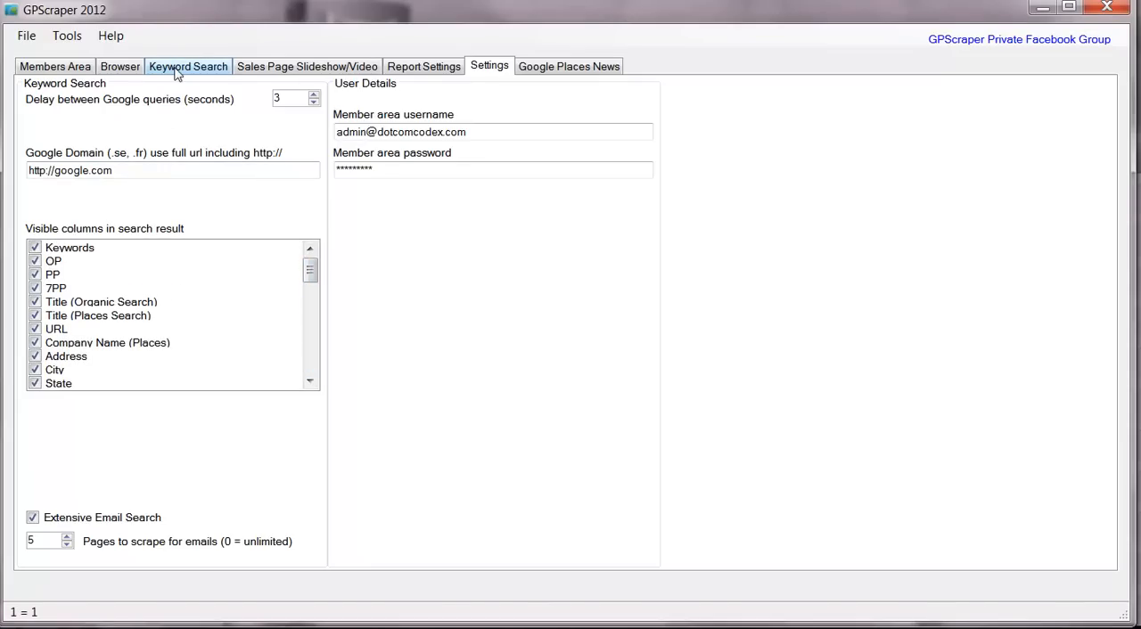
left_click(189, 66)
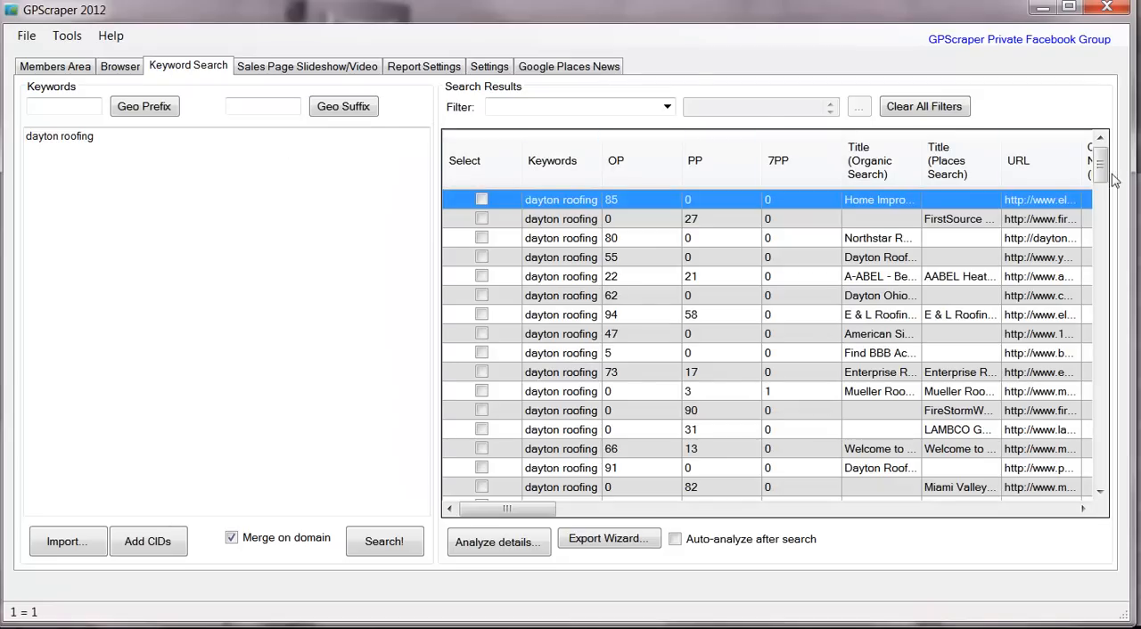
mouse_move(599, 274)
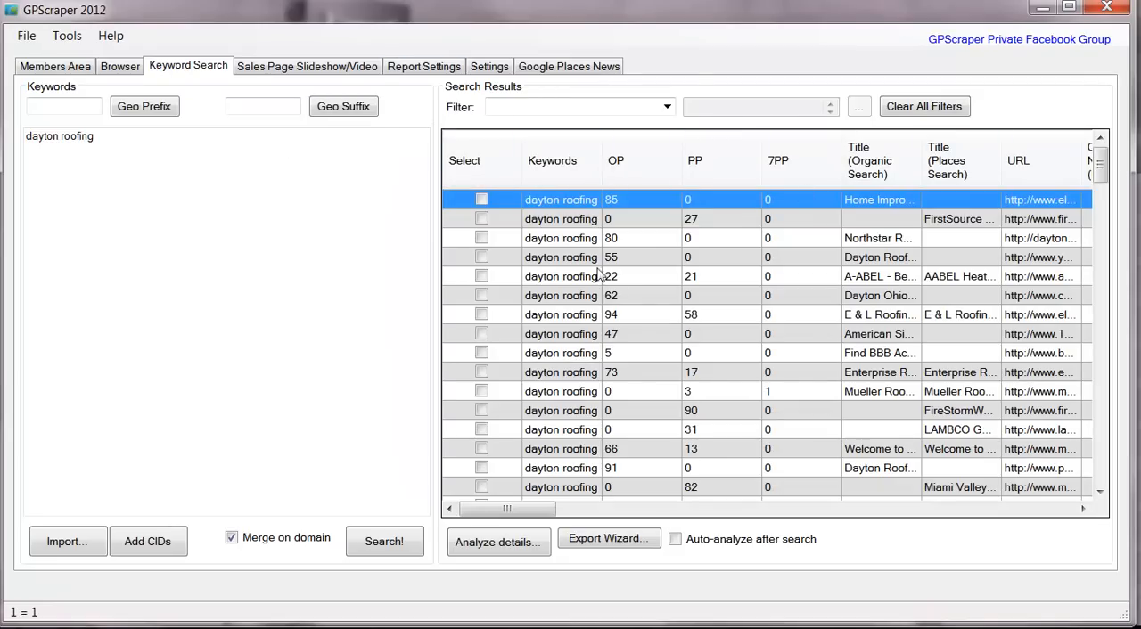
left_click(488, 66)
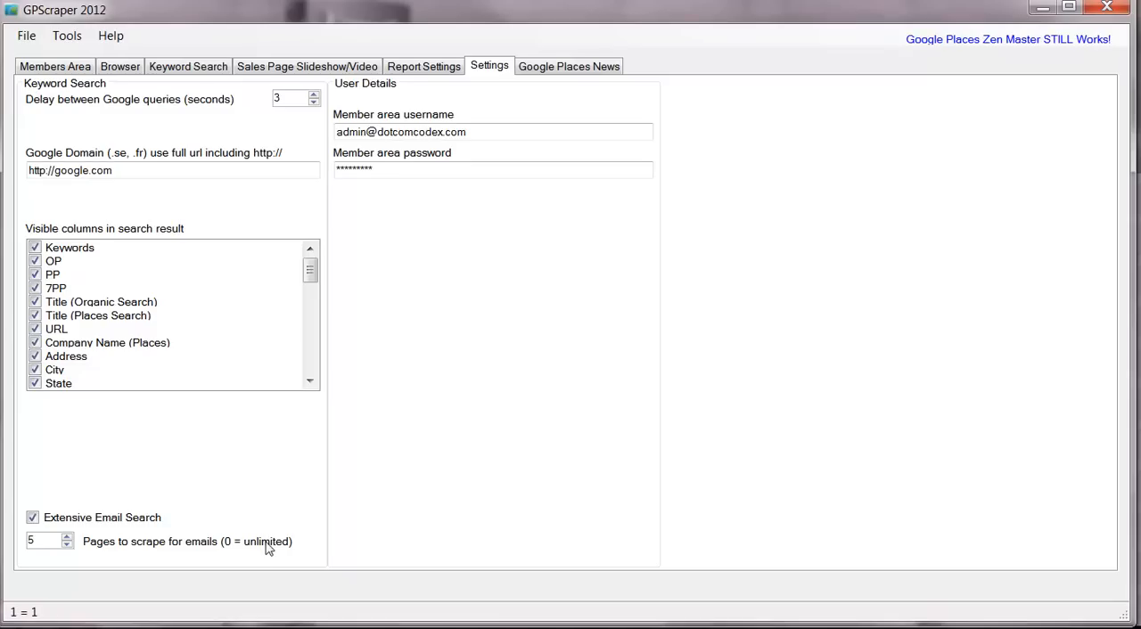
mouse_move(271, 435)
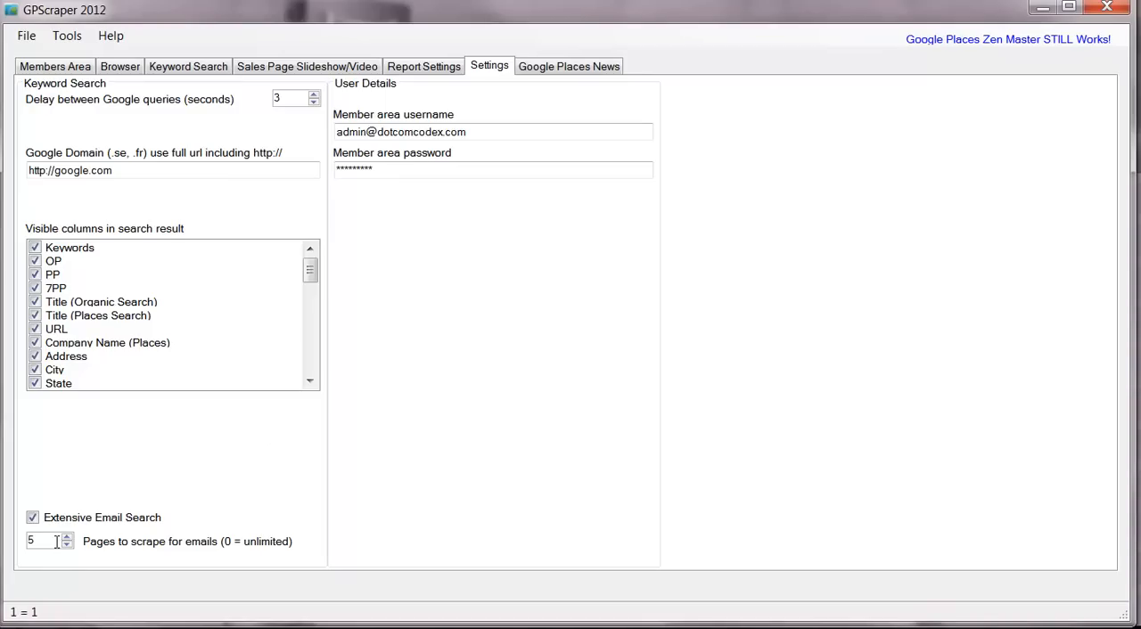
mouse_move(149, 481)
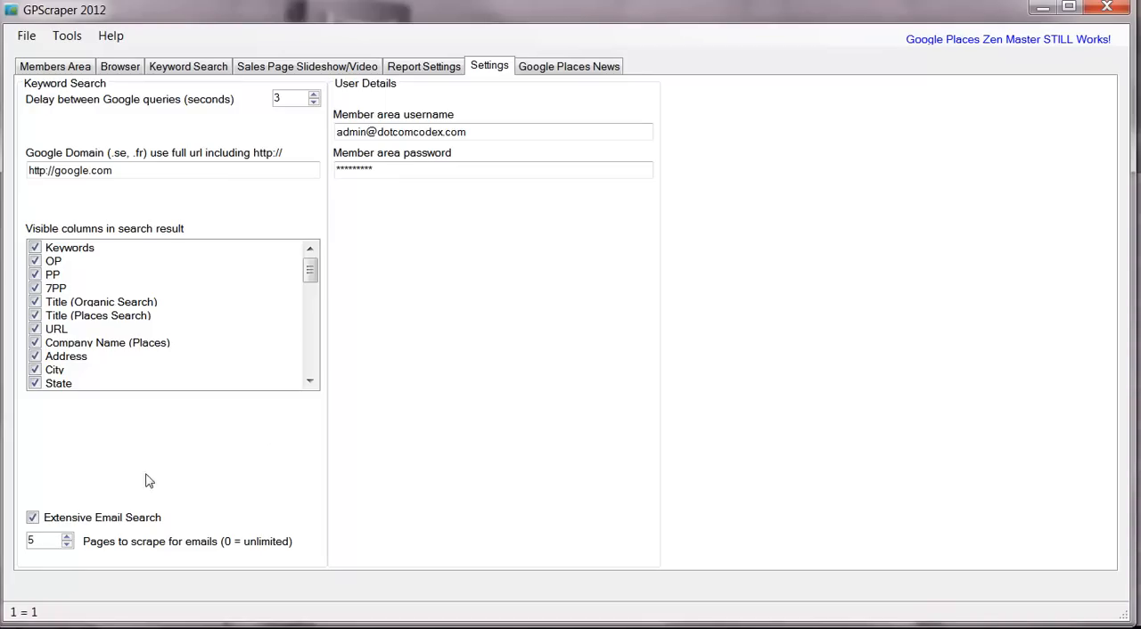
- Scroll down through several posts in the Google Places News feed
left_click(569, 64)
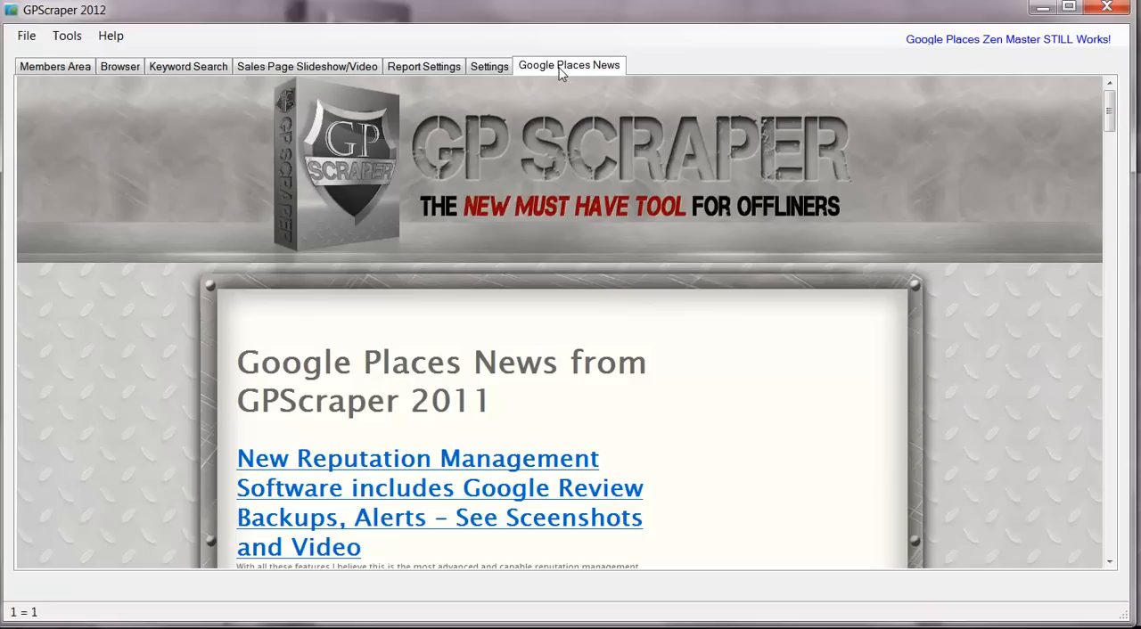
mouse_move(157, 313)
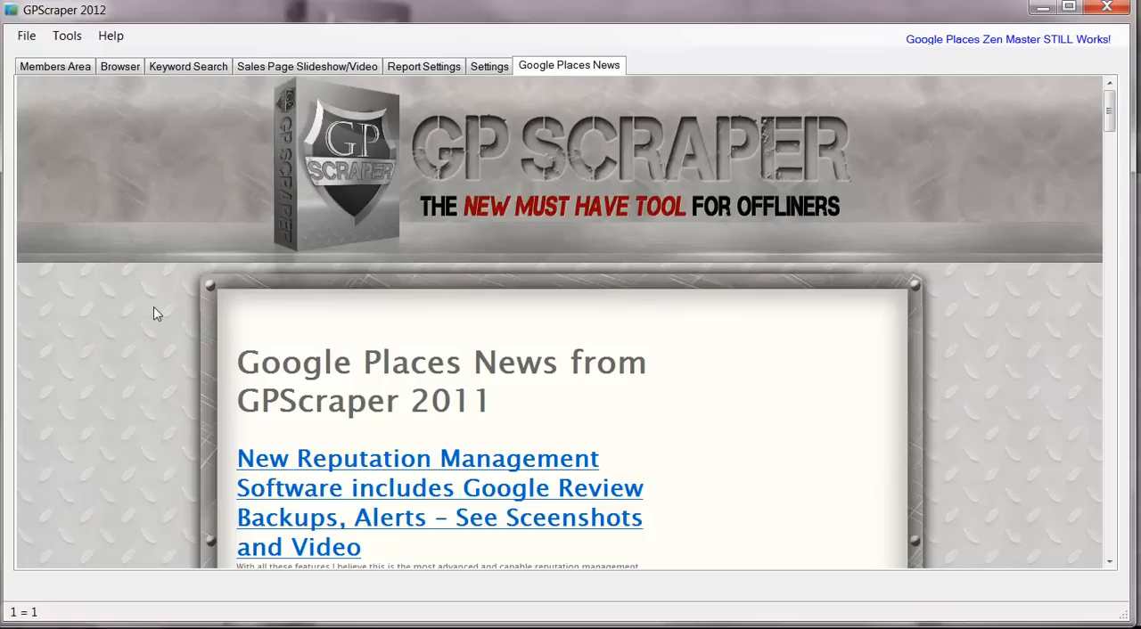
scroll("down", 3)
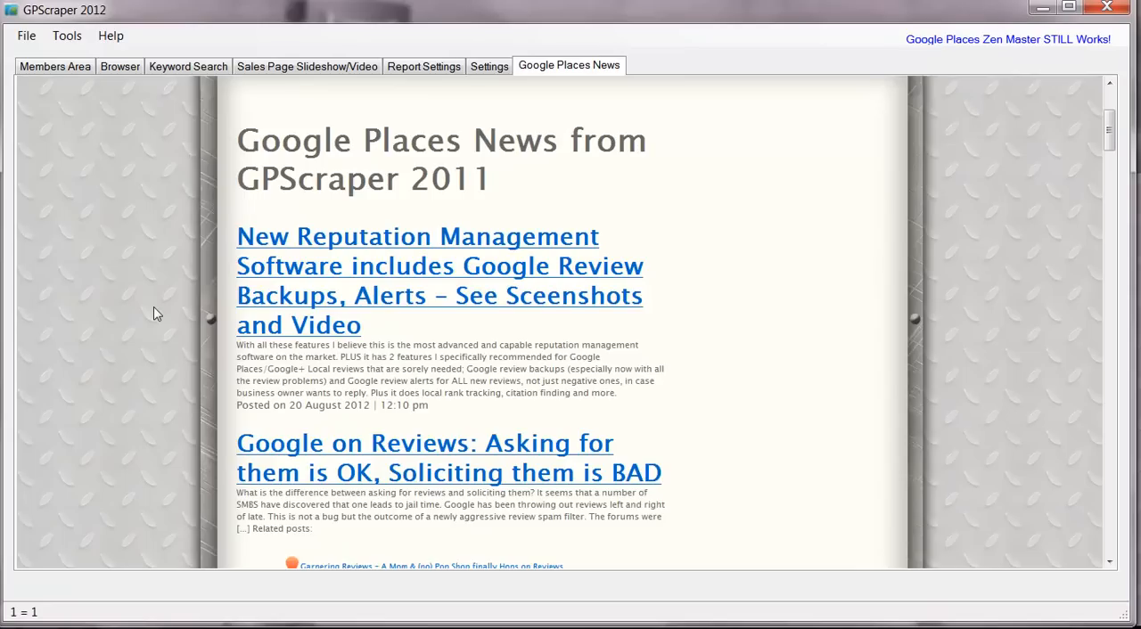
scroll("down", 3)
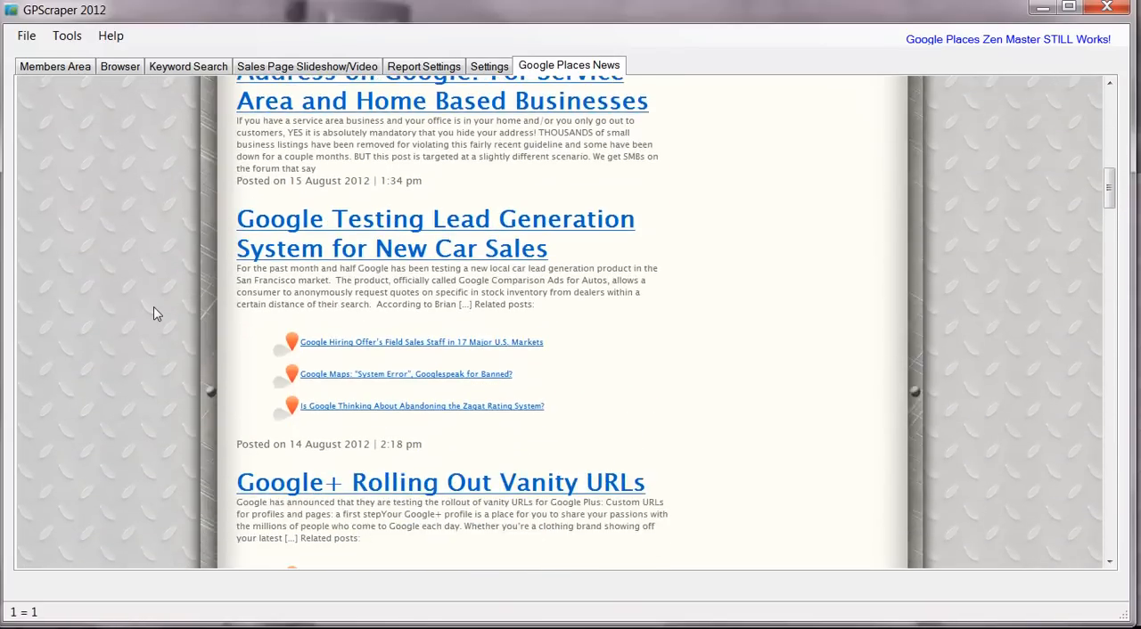
scroll("down", 3)
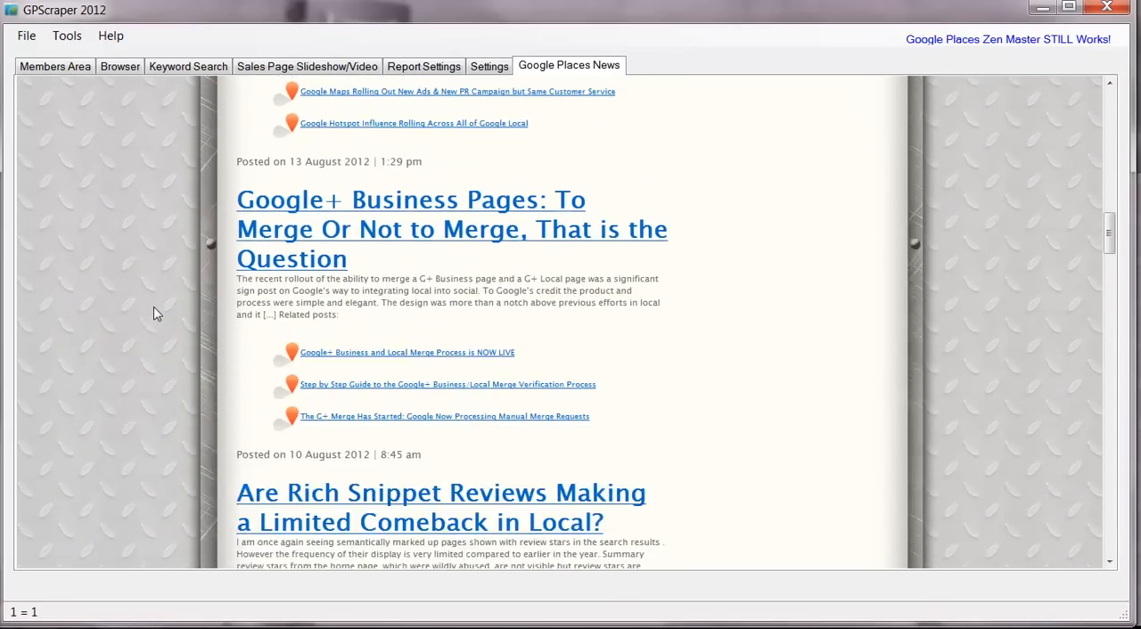
scroll("down", 3)
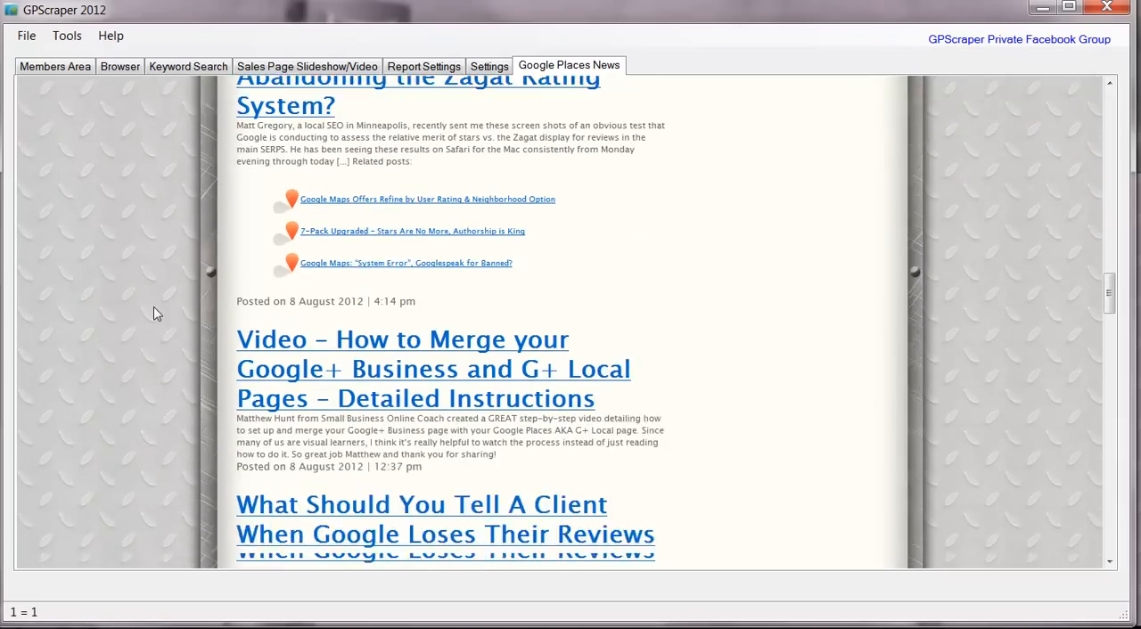
scroll("down", 3)
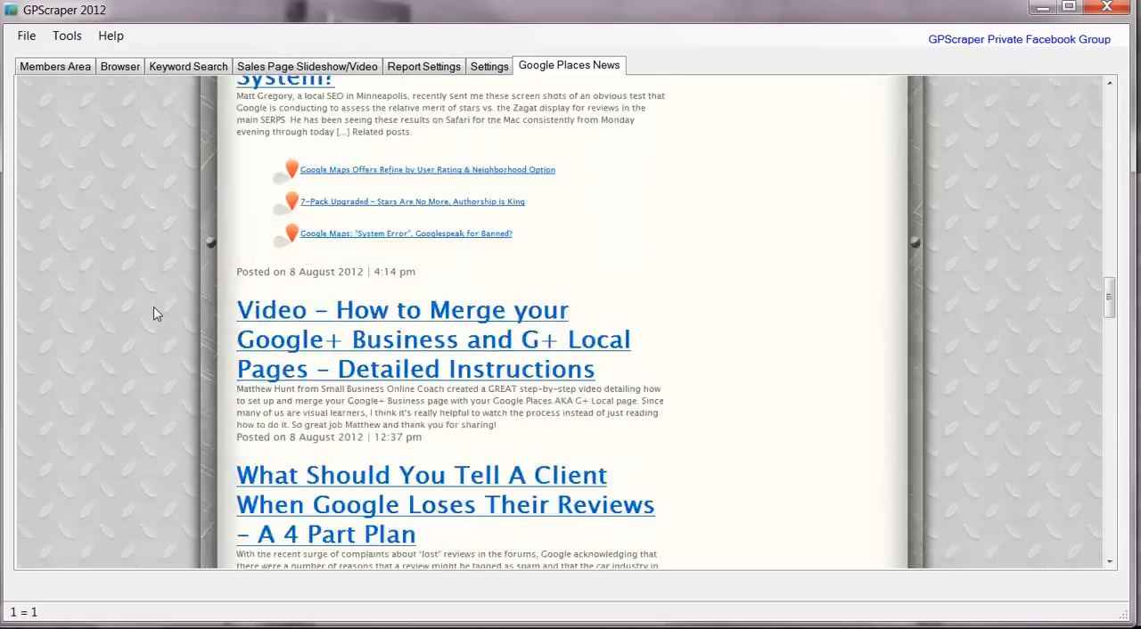
- Show the Tools menu listing Generate token file, Keyword Suggestion and Make Charts
left_click(67, 36)
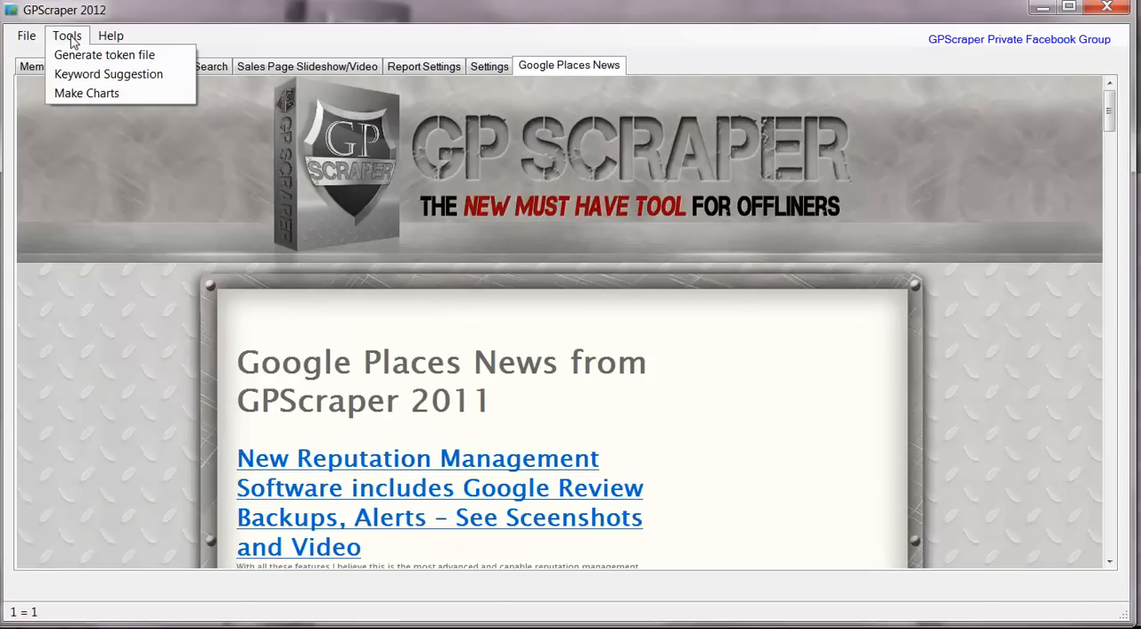
mouse_move(107, 75)
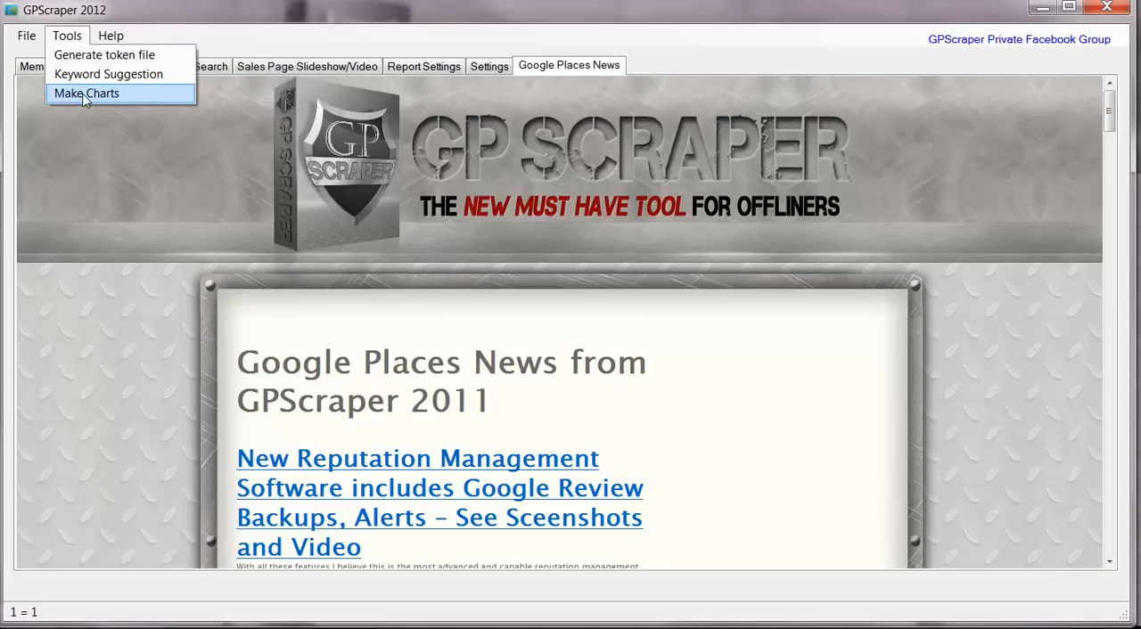
mouse_move(375, 18)
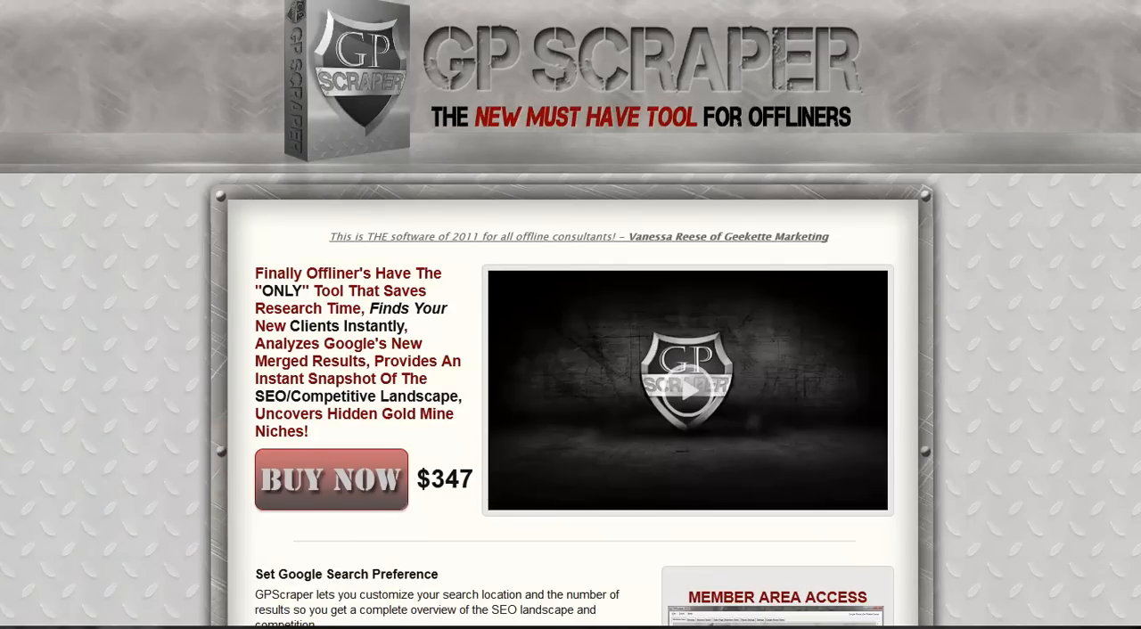
mouse_move(156, 264)
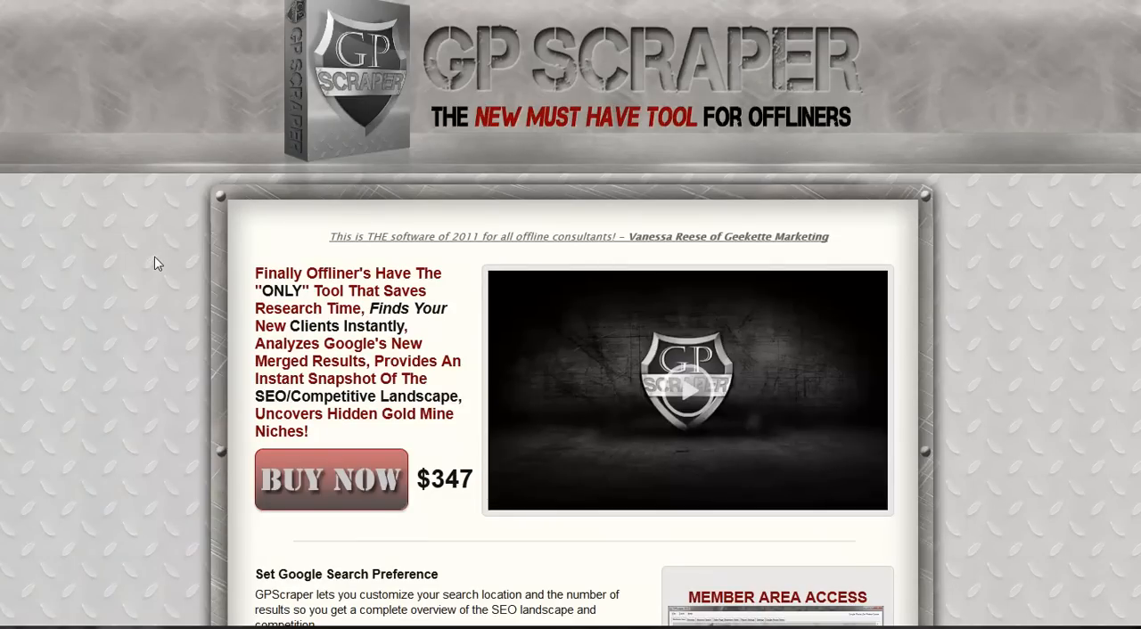